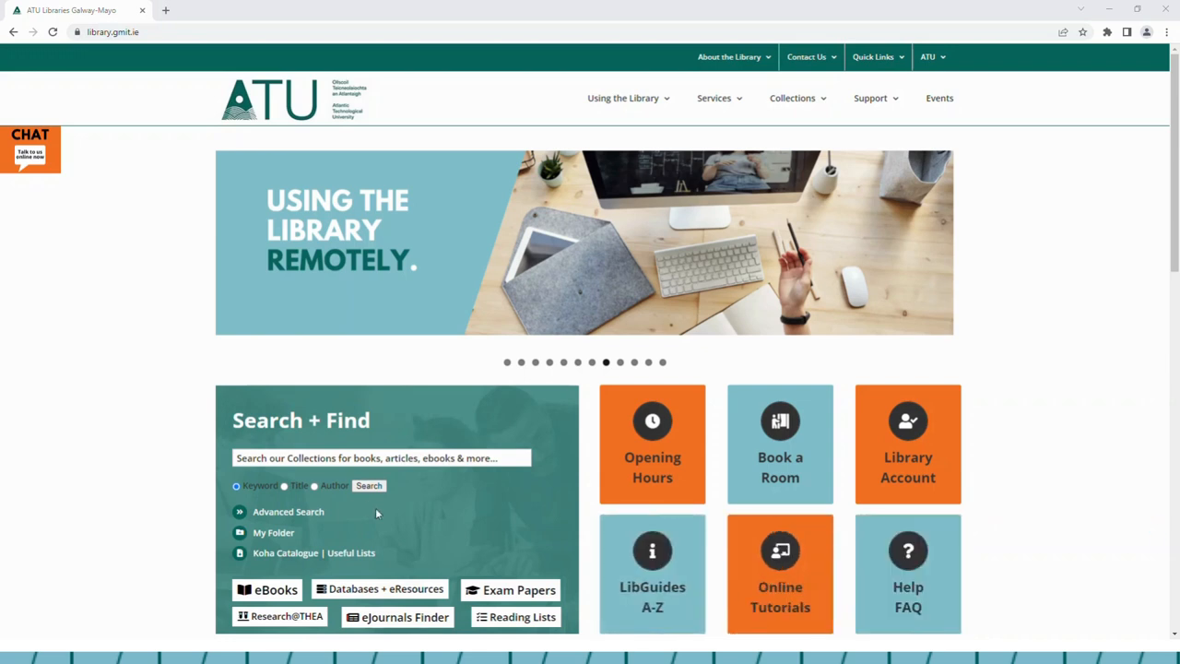
mouse_move(509, 601)
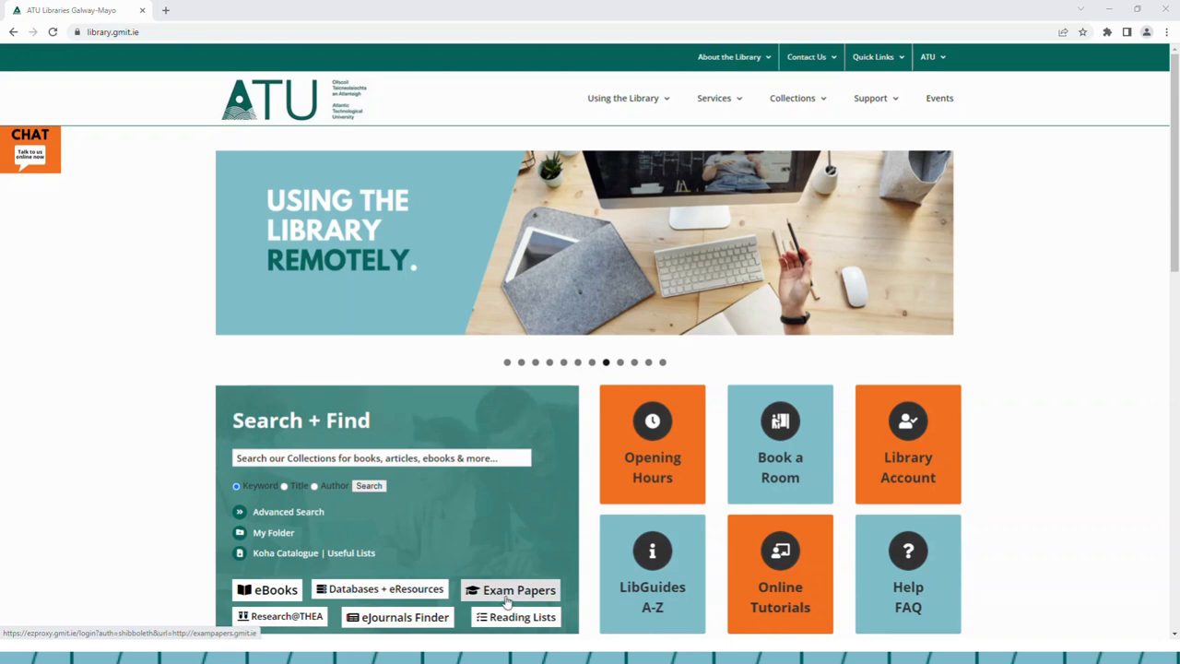
Follow the Exam Papers link so the ATU Past Exam Papers site loads in a new tab.
left_click(518, 590)
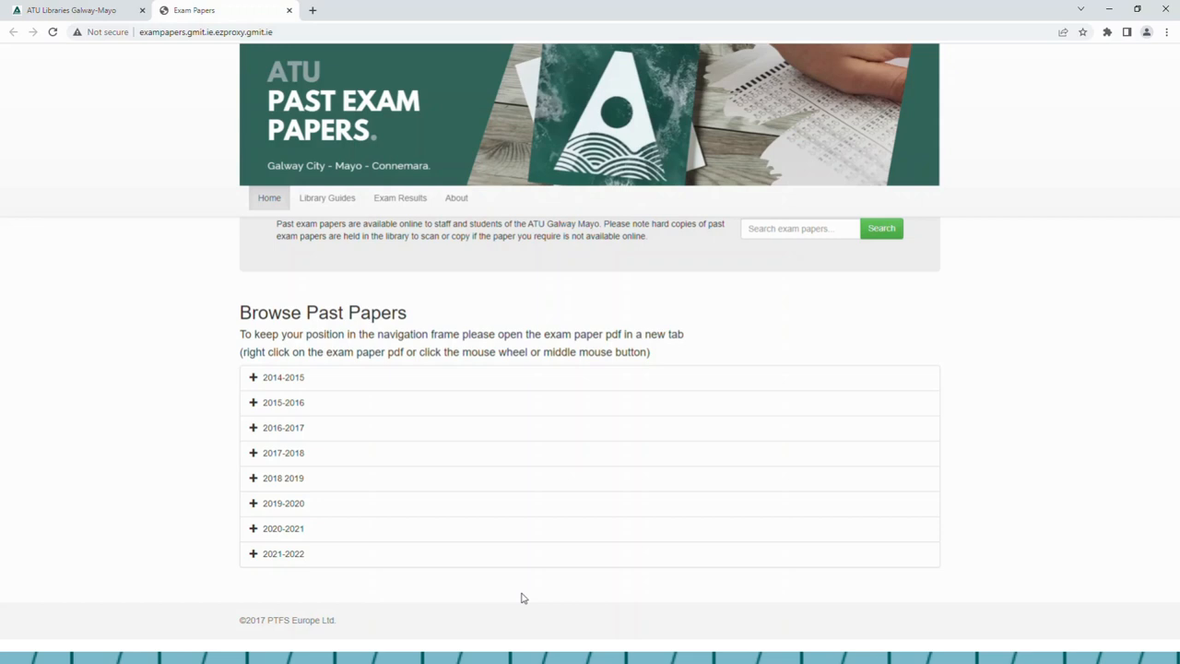
mouse_move(724, 180)
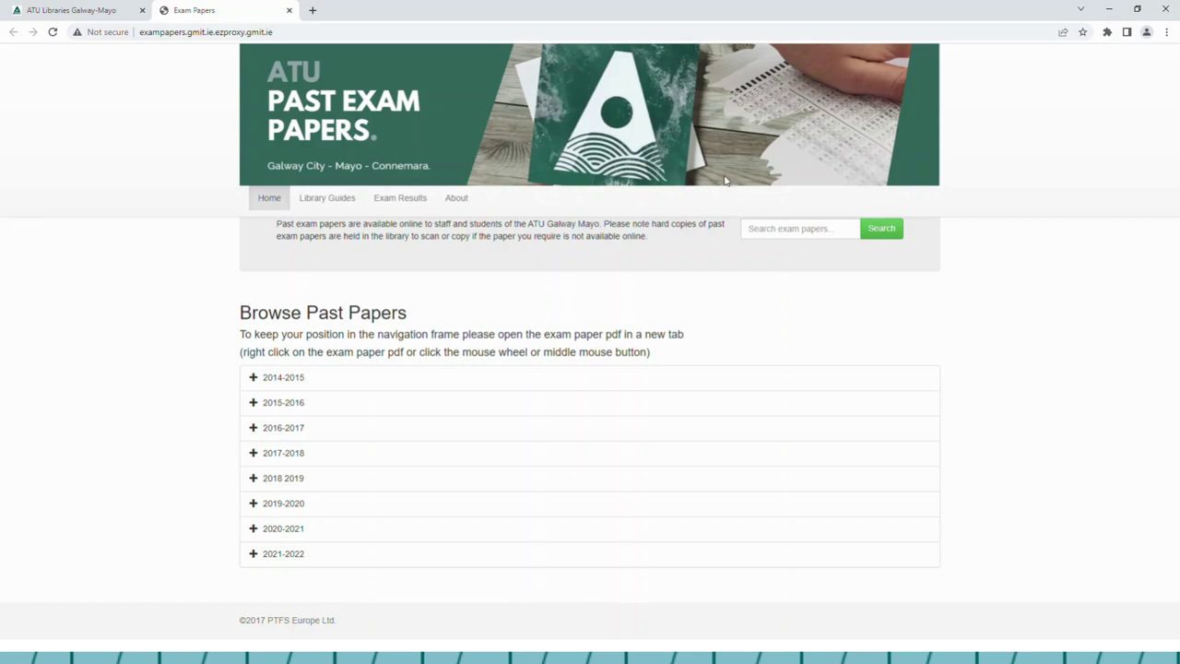
mouse_move(284, 553)
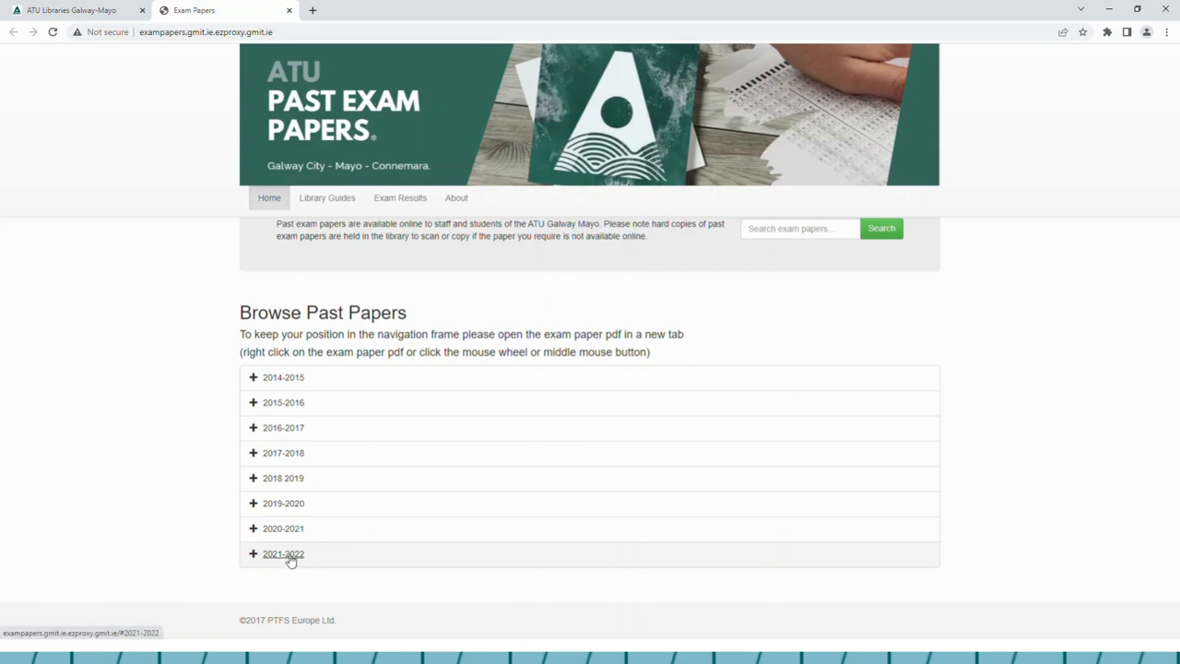
Expand the 2021-2022 academic year entry to list its schools.
left_click(284, 553)
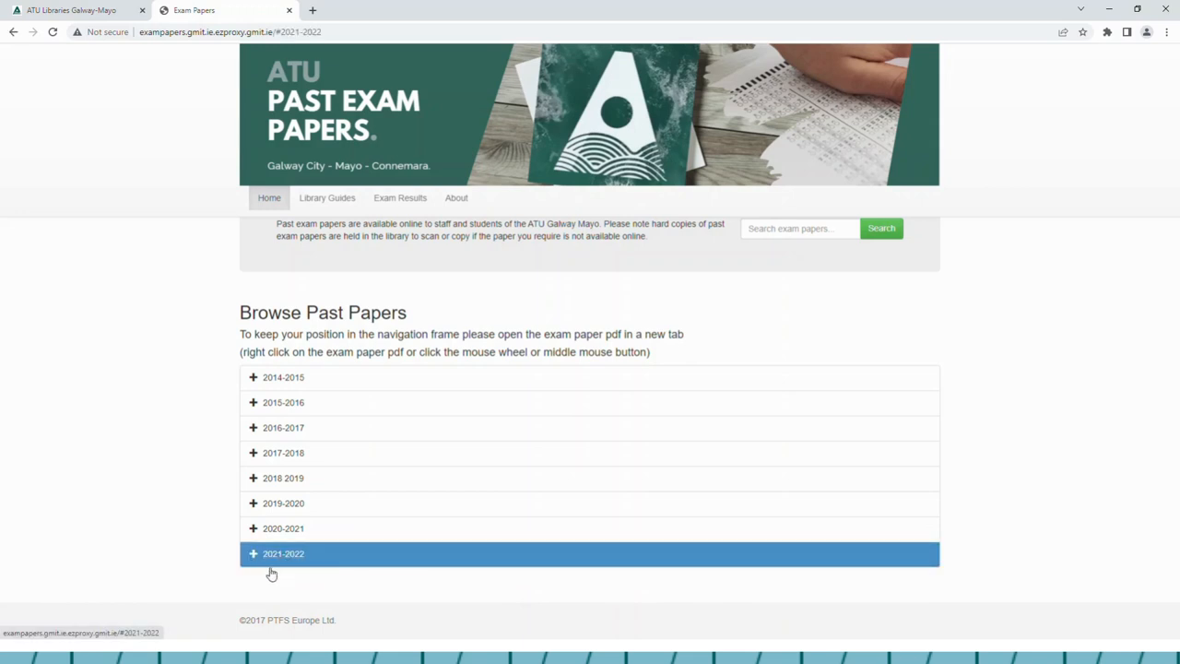
mouse_move(288, 564)
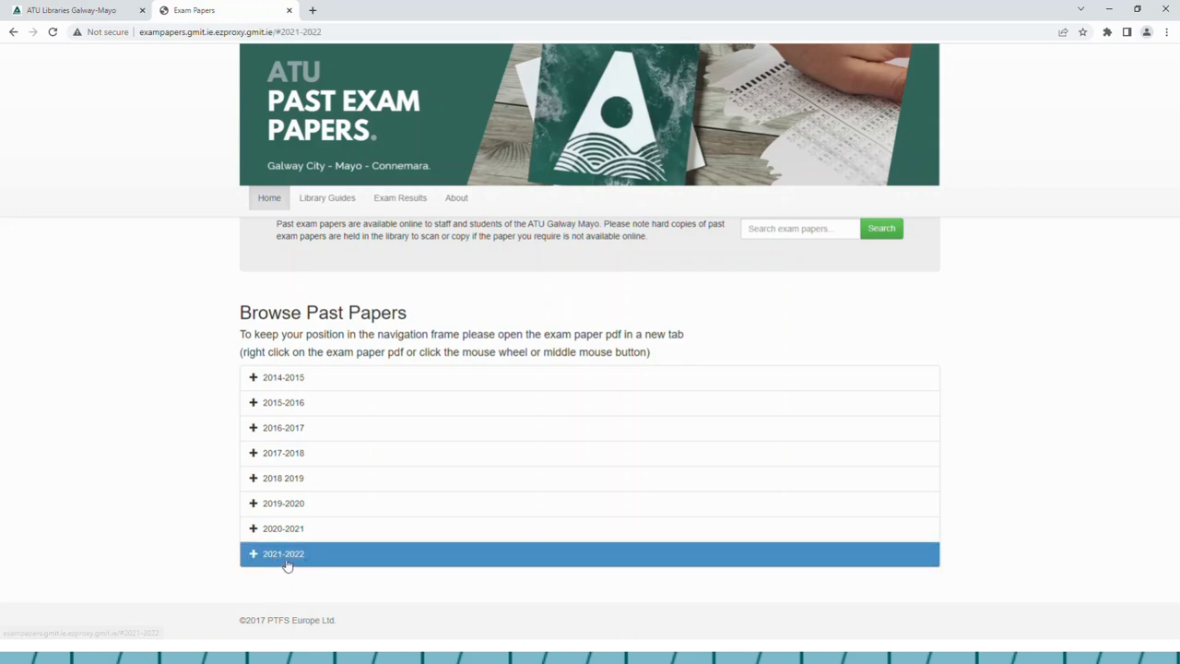
mouse_move(284, 553)
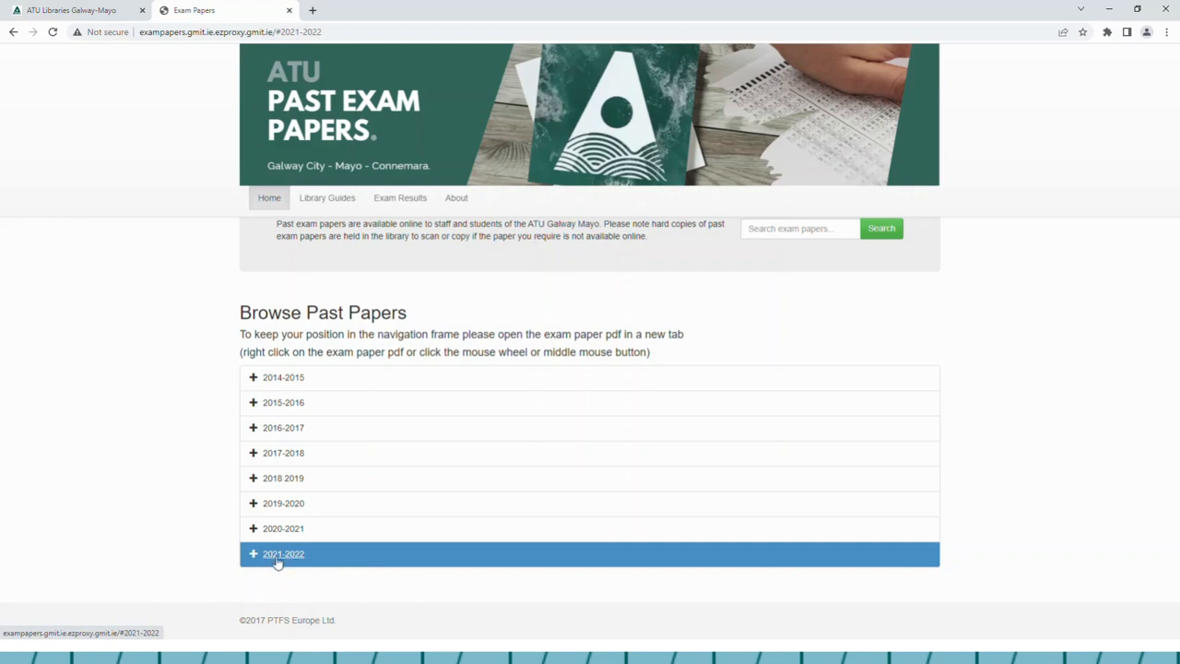
mouse_move(410, 561)
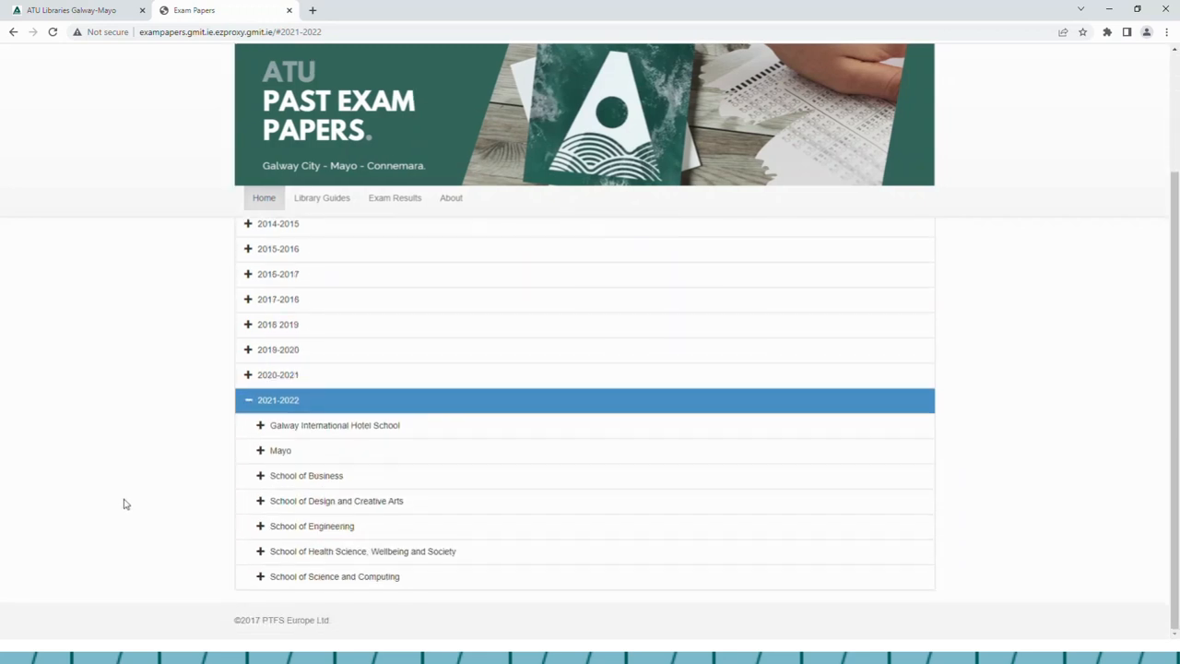
mouse_move(3, 465)
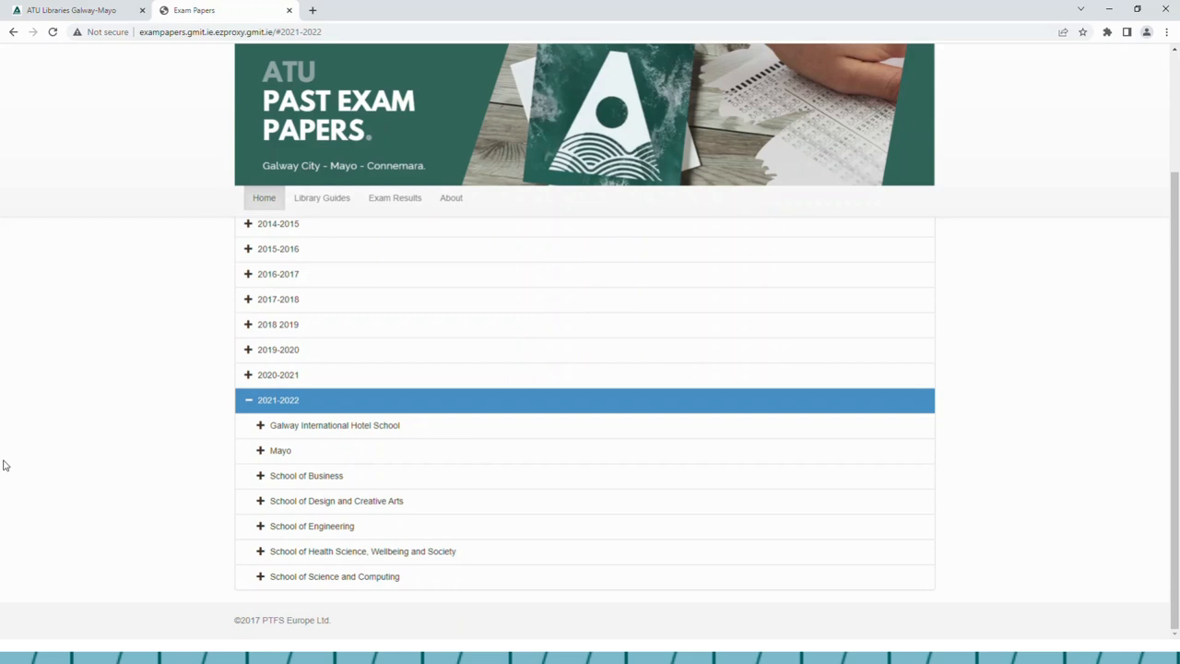
mouse_move(184, 466)
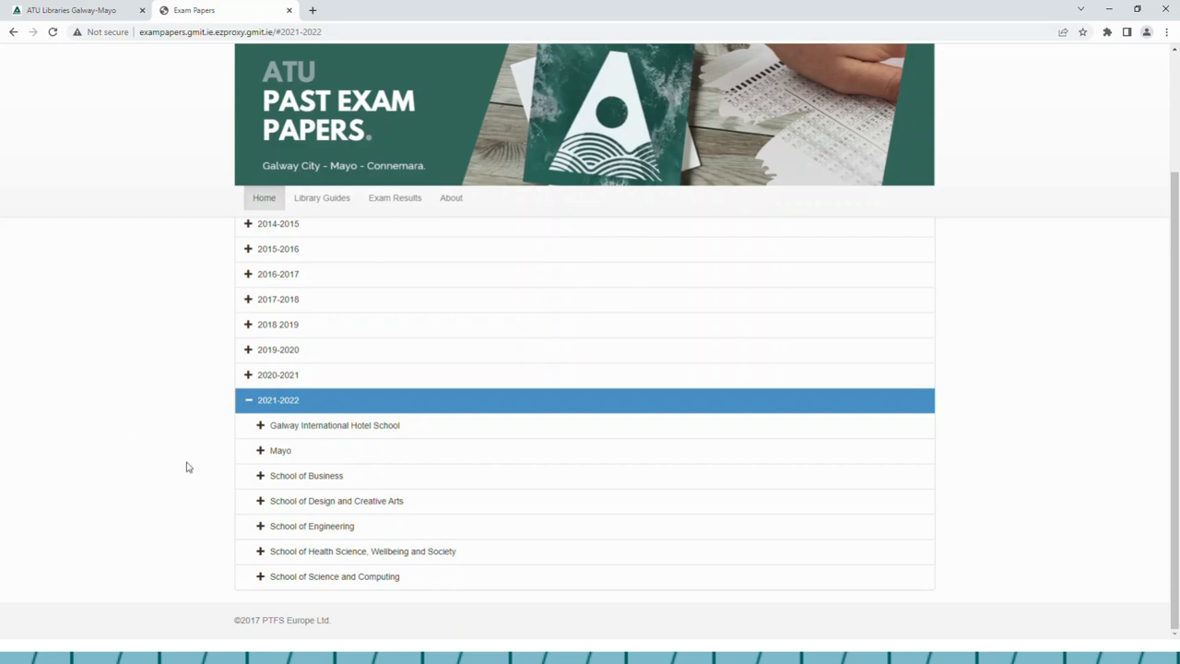
mouse_move(262, 531)
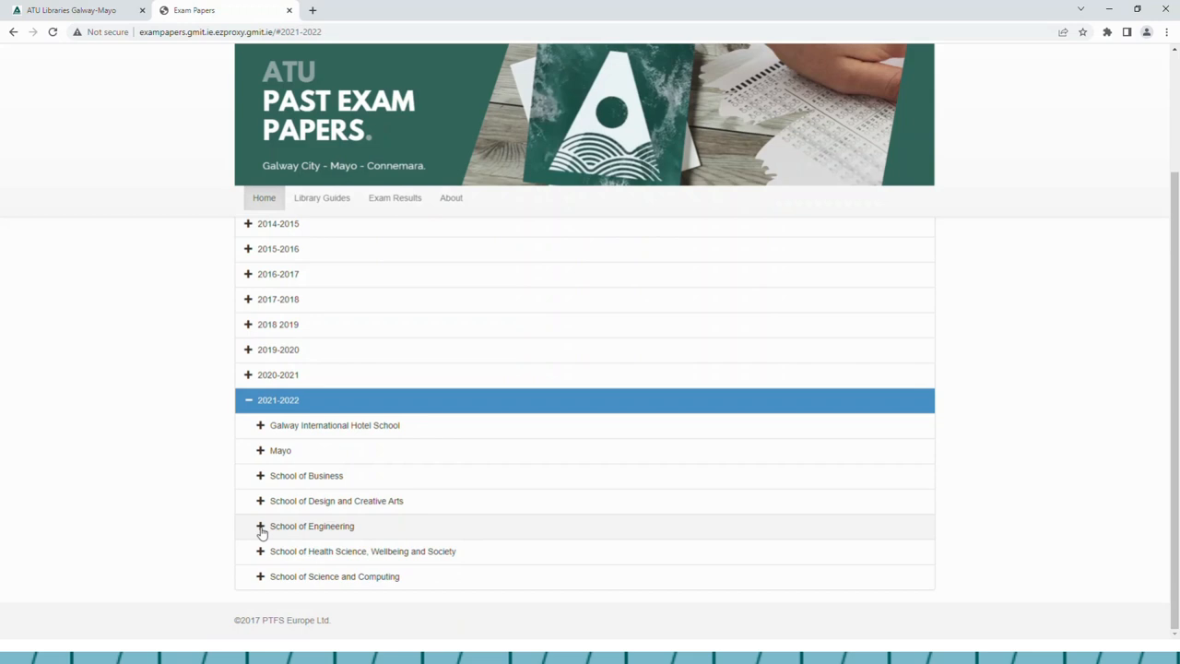
Expand School of Engineering, then GA EARCG B07 Architectural Technology and its Year 1.
left_click(262, 525)
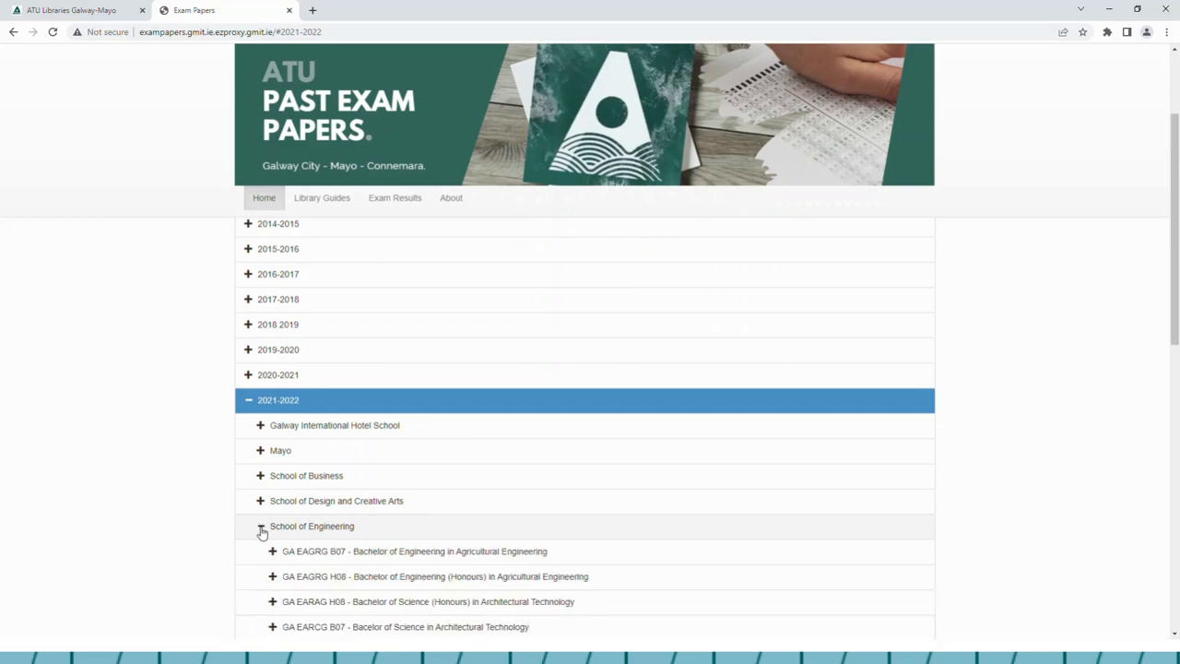
left_click(262, 526)
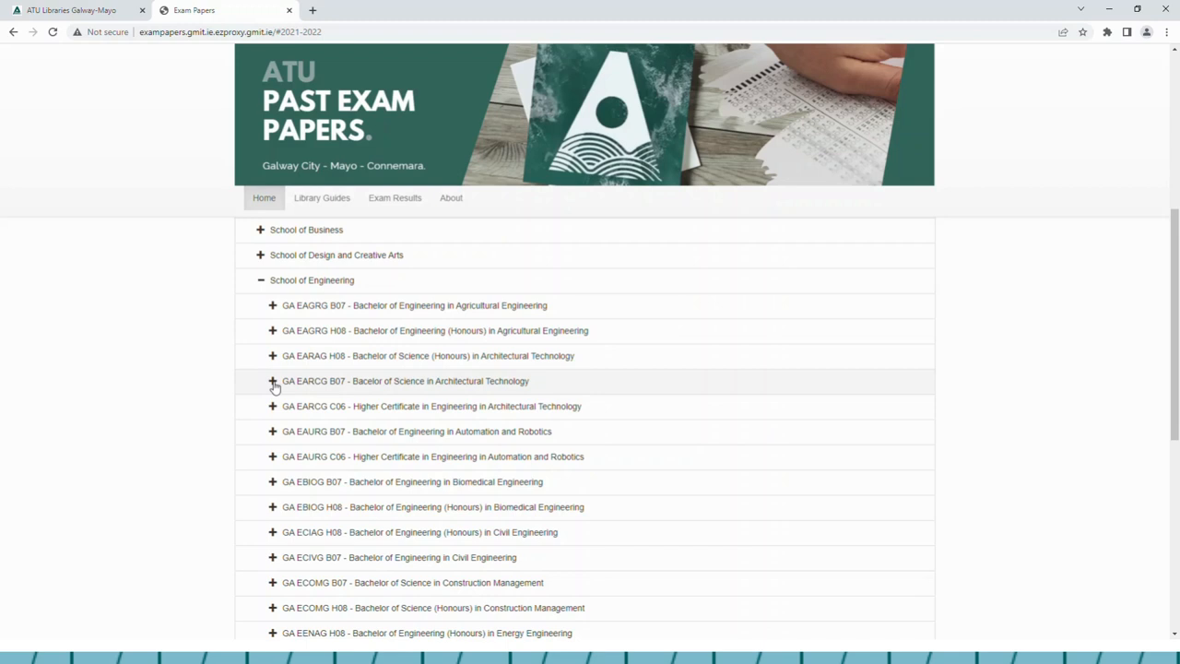
left_click(273, 380)
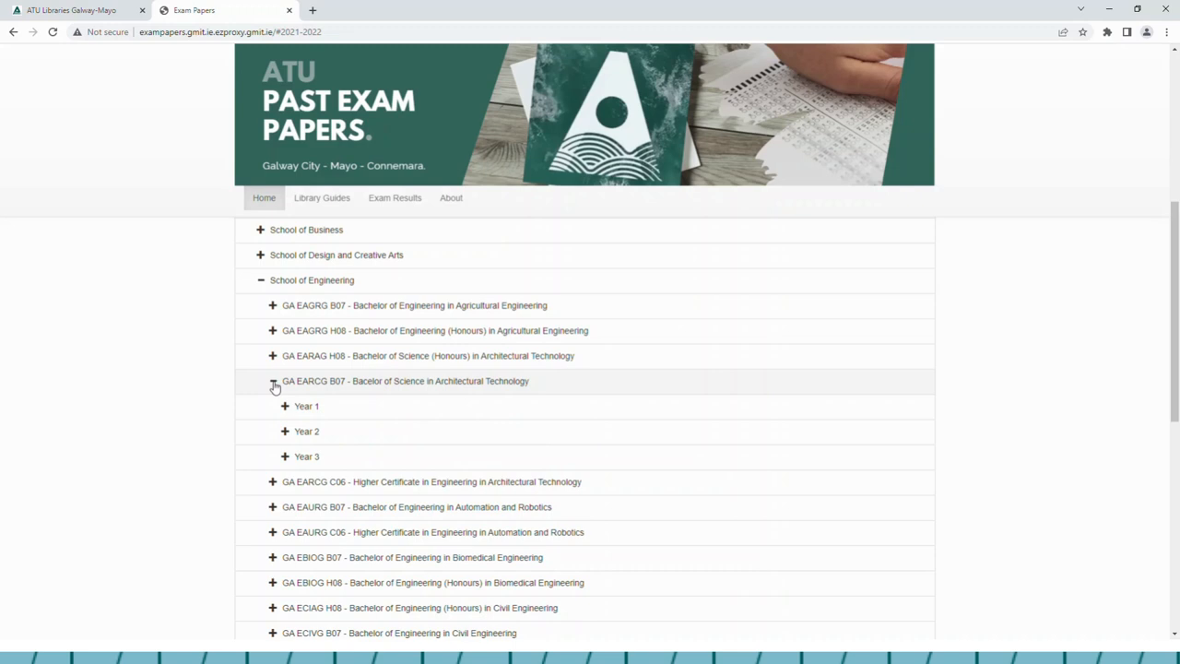
mouse_move(387, 356)
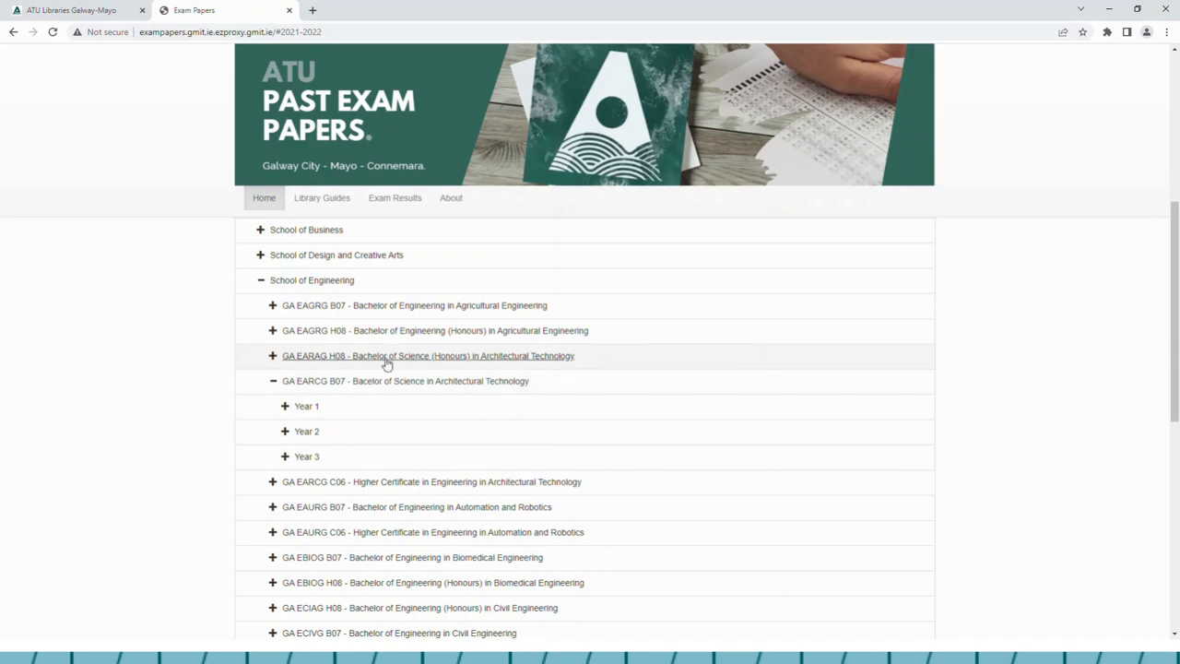
mouse_move(439, 359)
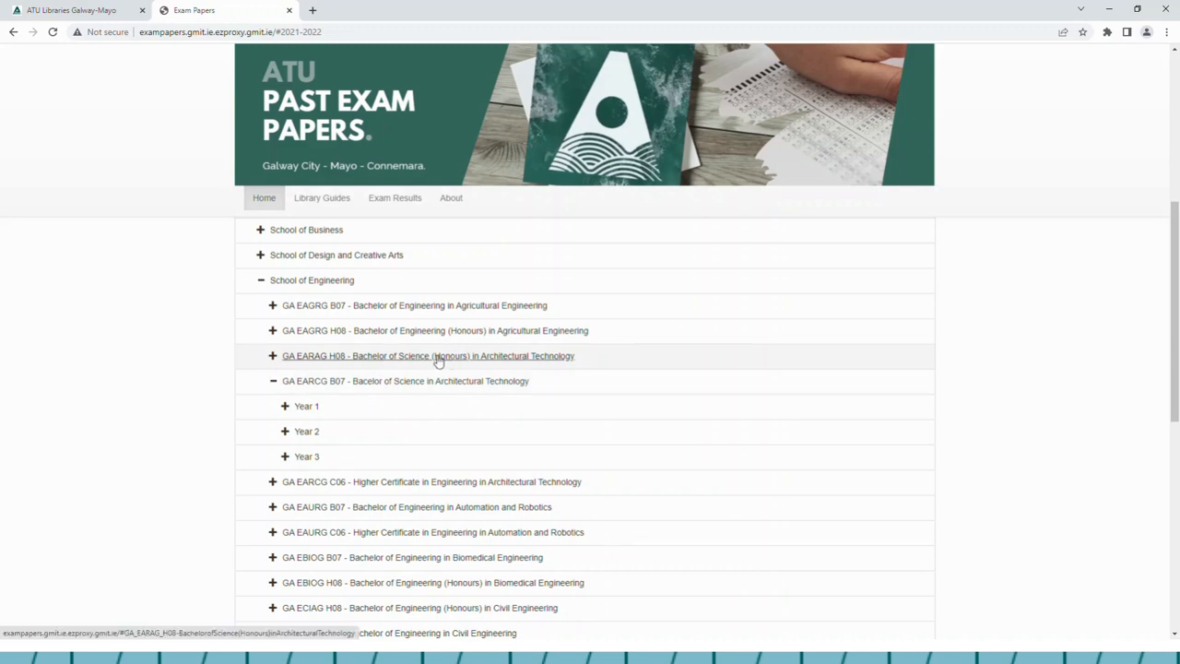
mouse_move(170, 409)
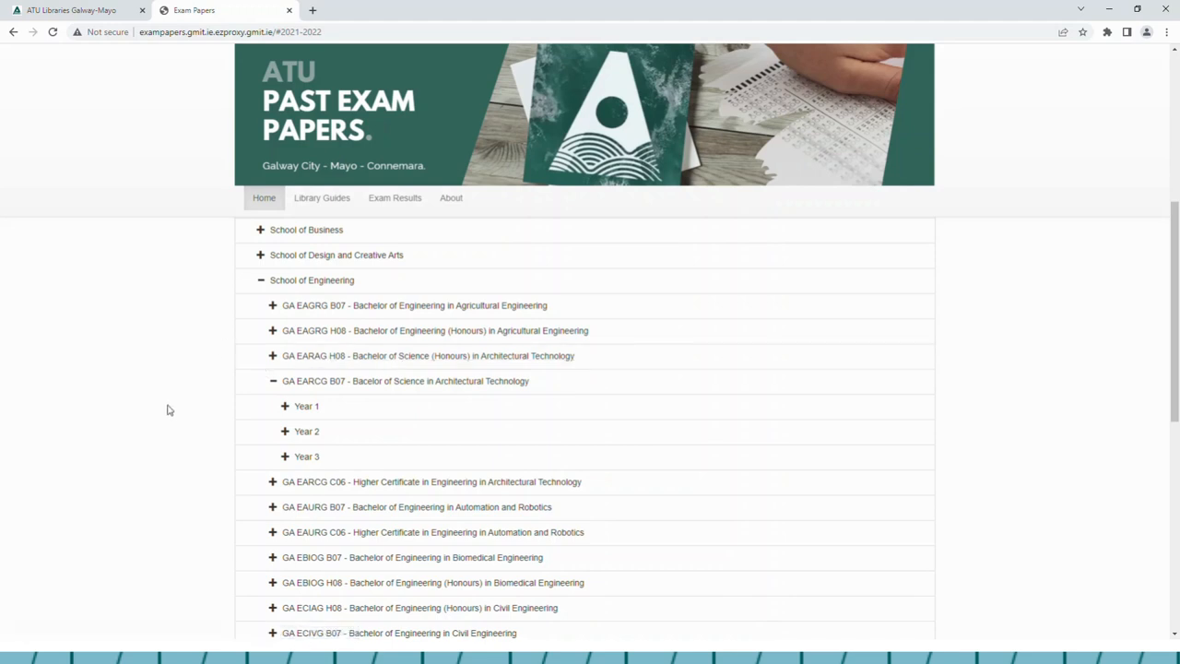
mouse_move(222, 433)
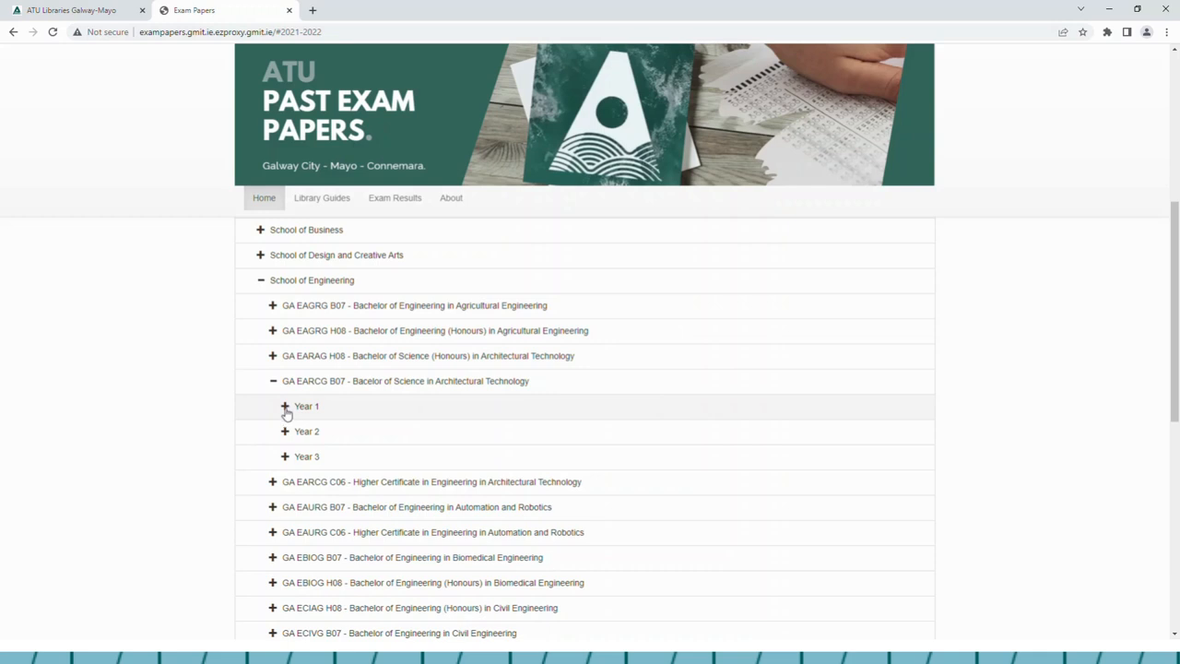
left_click(284, 406)
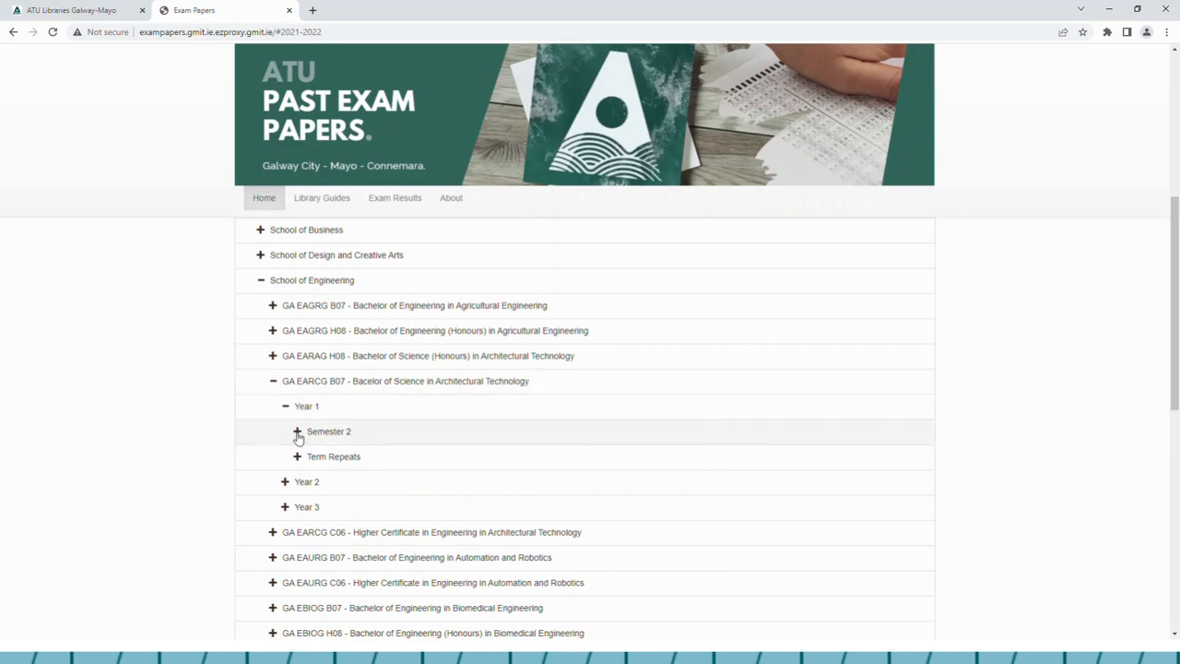
Expand Year 1 Semester 2 to list its module papers, including History of Architecture 1.
left_click(296, 431)
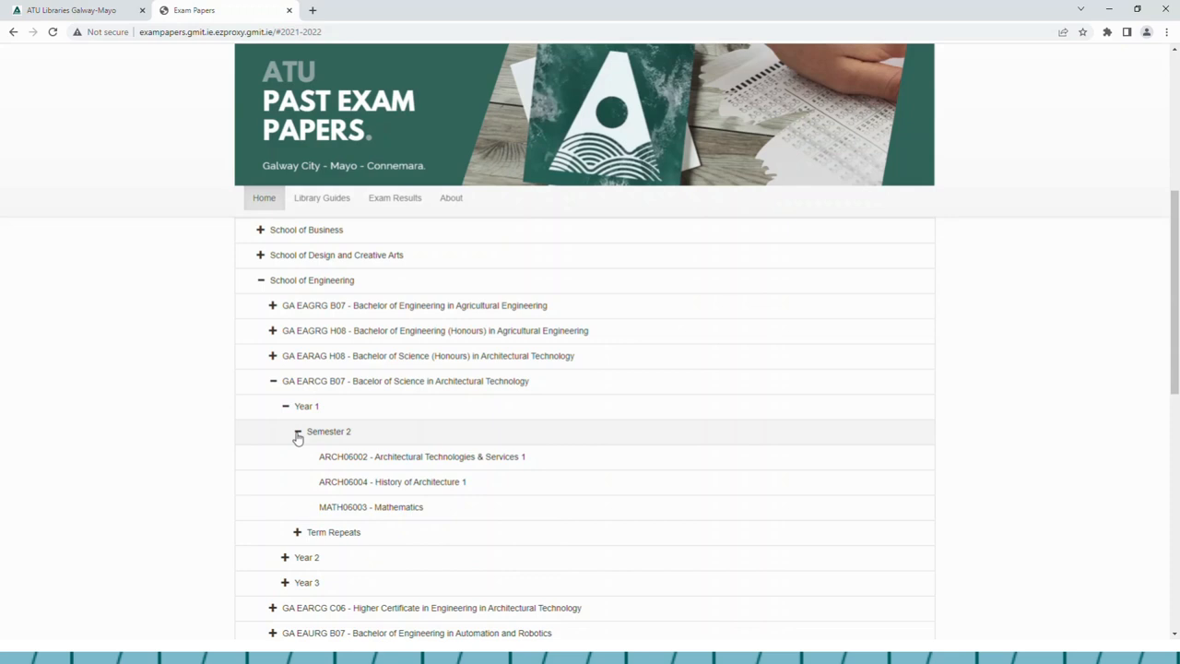
left_click(297, 431)
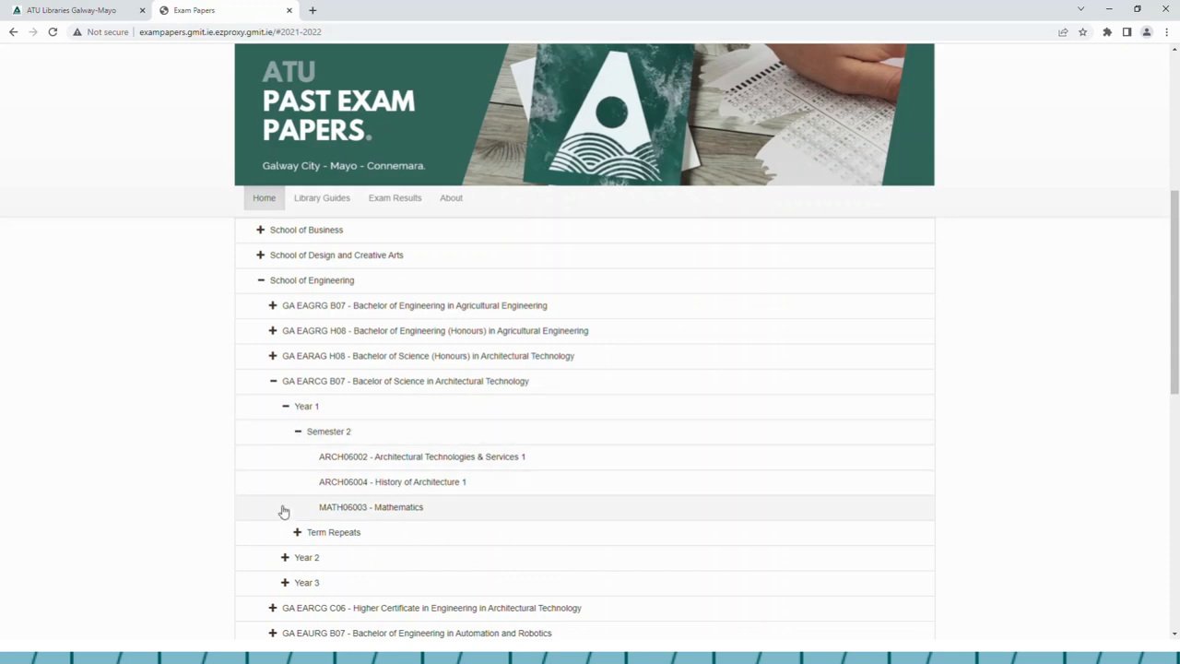
mouse_move(302, 464)
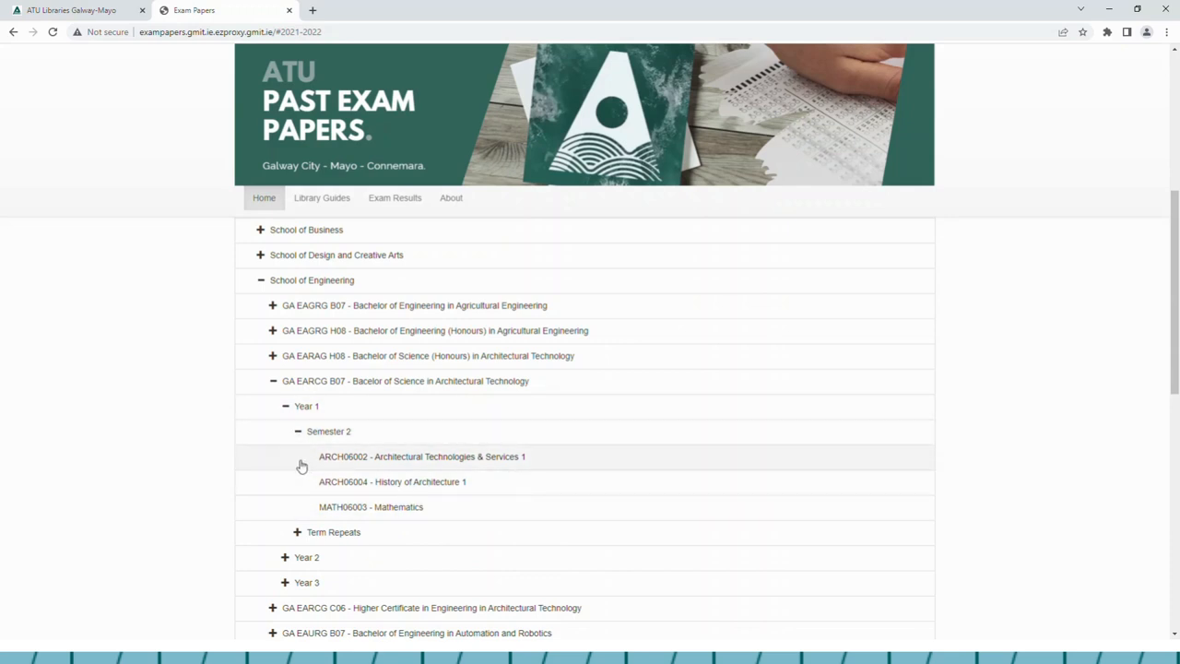
mouse_move(304, 506)
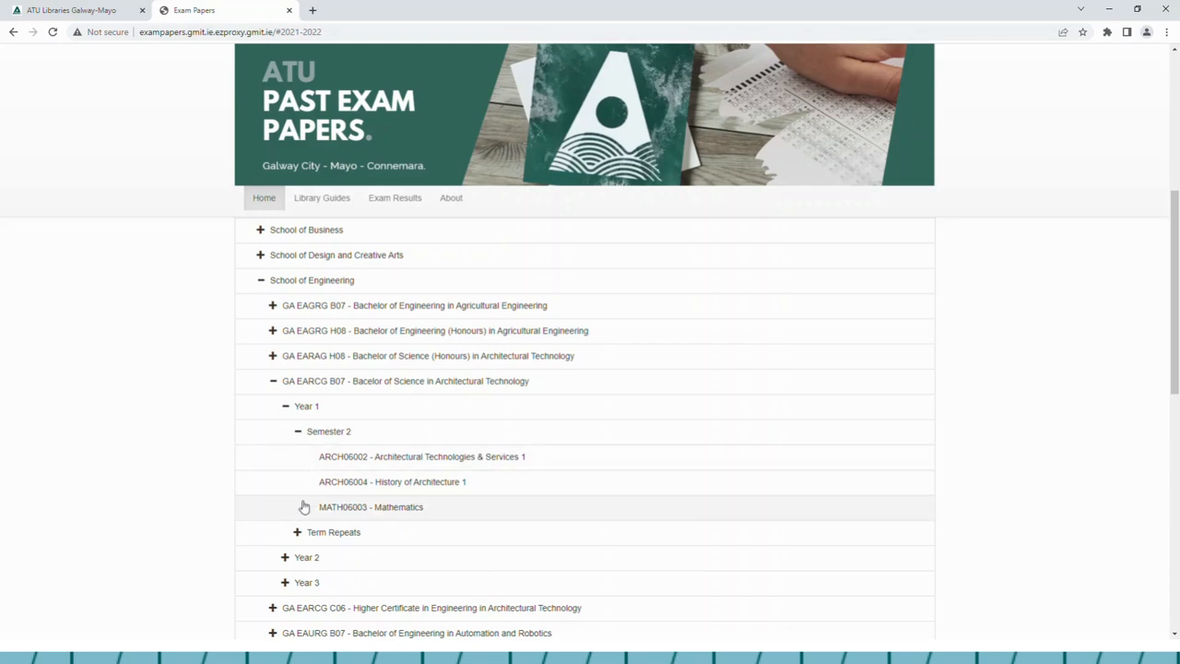
mouse_move(302, 461)
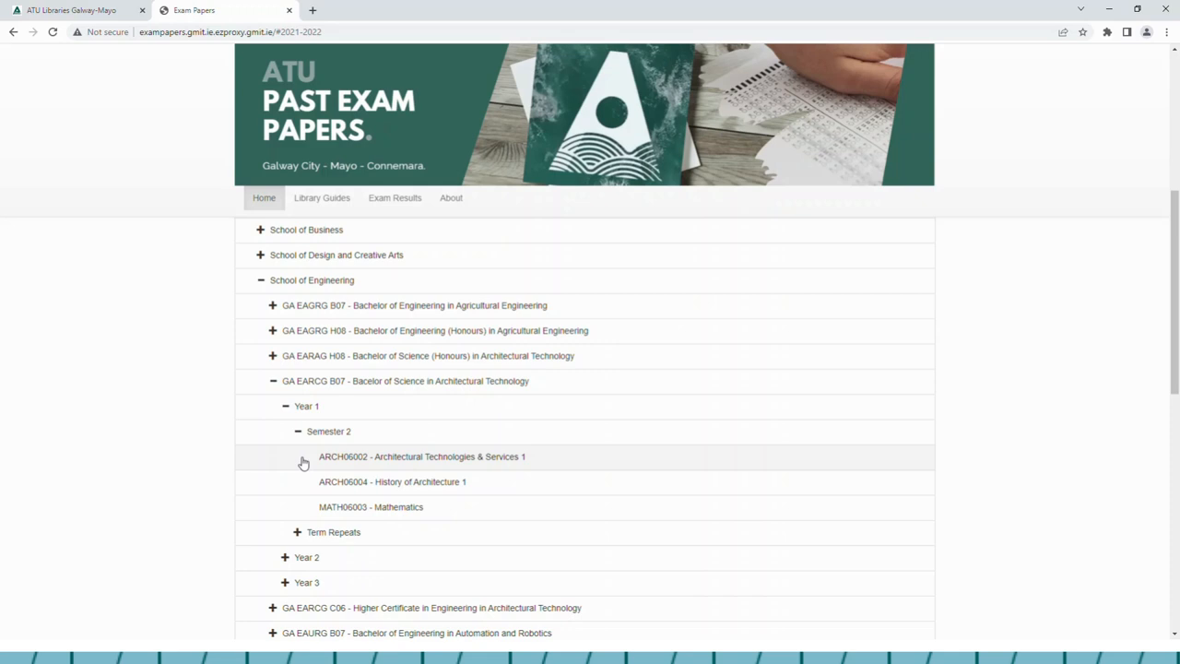
mouse_move(391, 482)
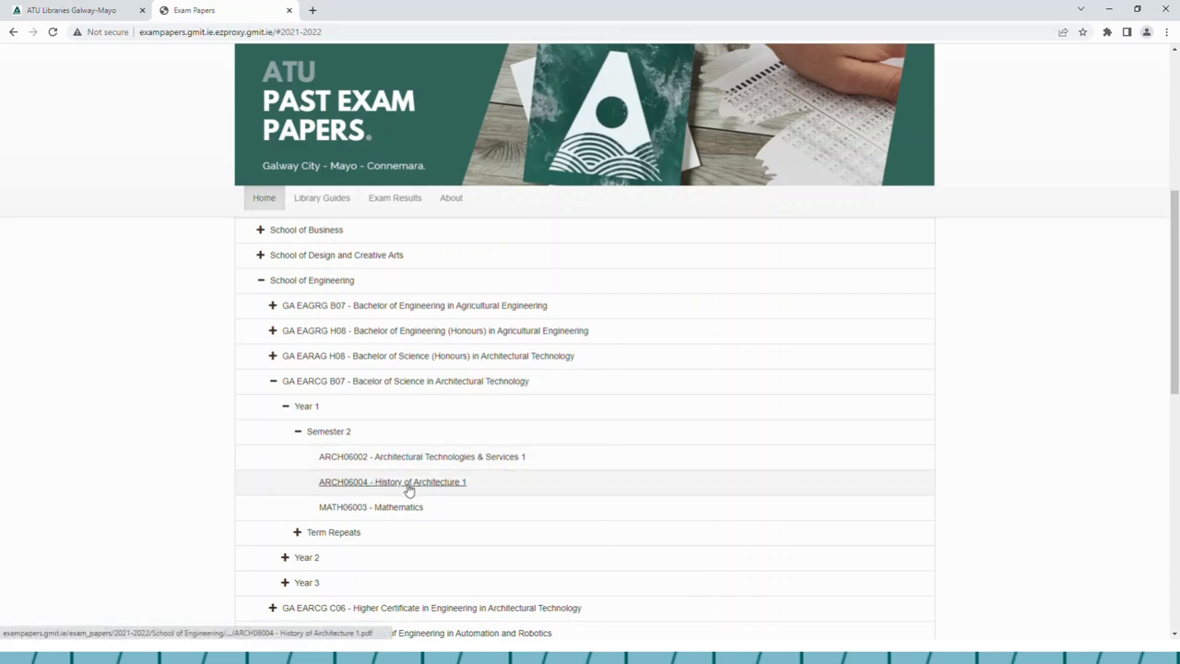
mouse_move(373, 487)
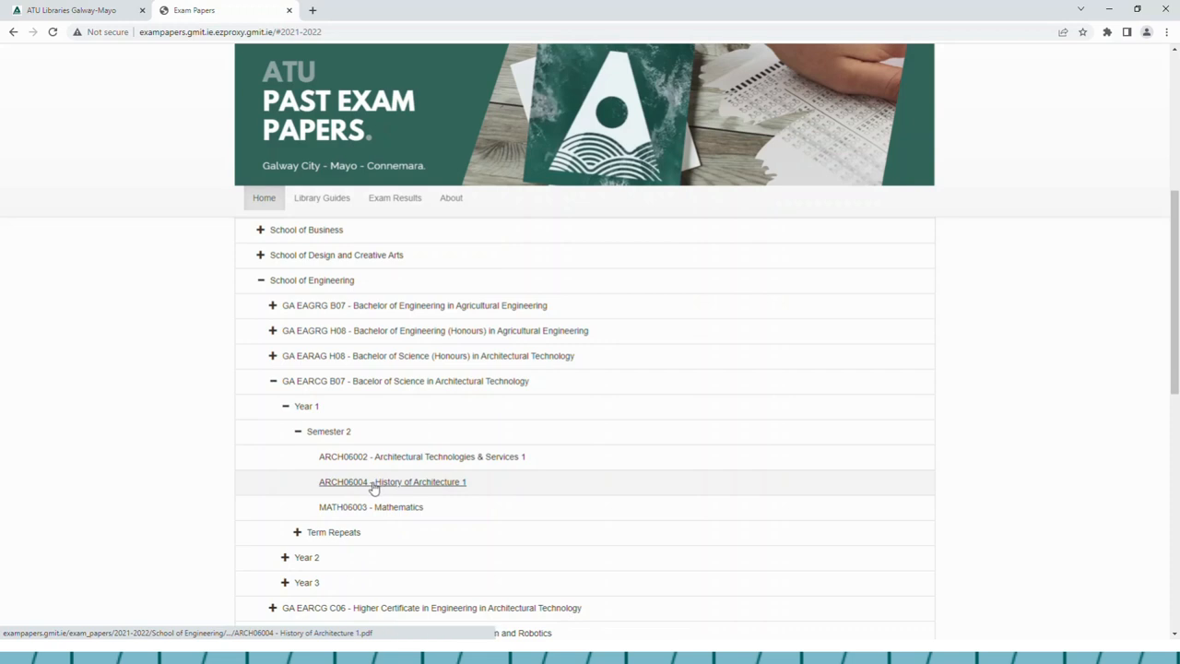
Open the ARCH06004 History of Architecture 1 PDF and jump to page 3, Question 3.
left_click(391, 482)
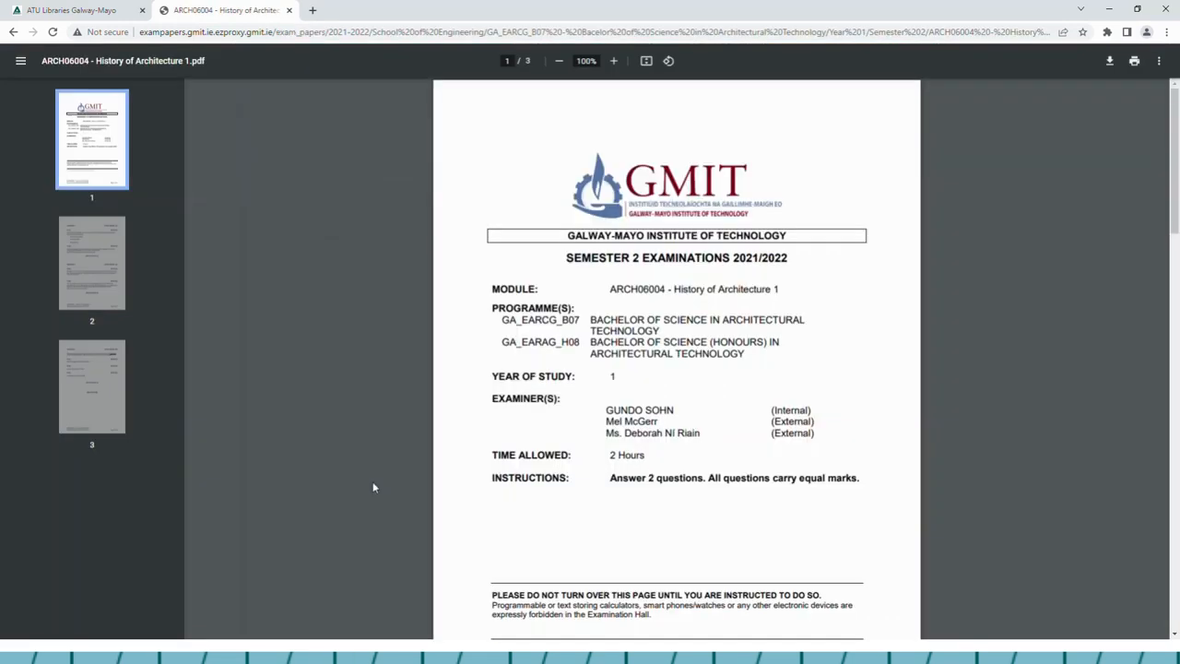
mouse_move(179, 222)
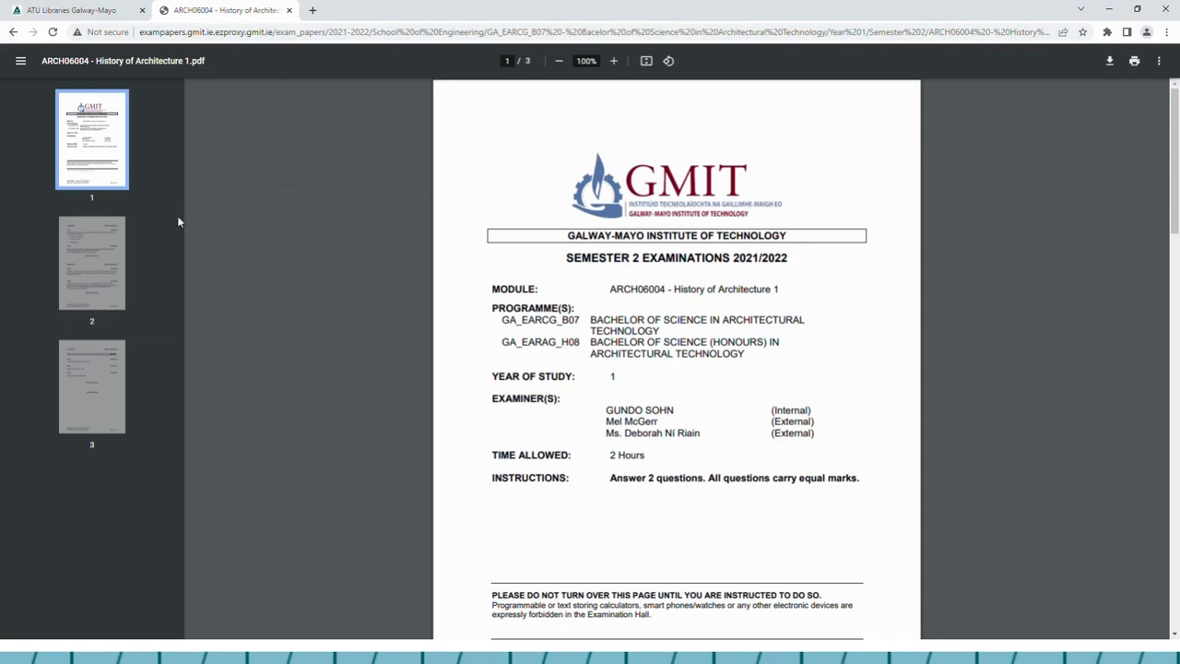
left_click(92, 388)
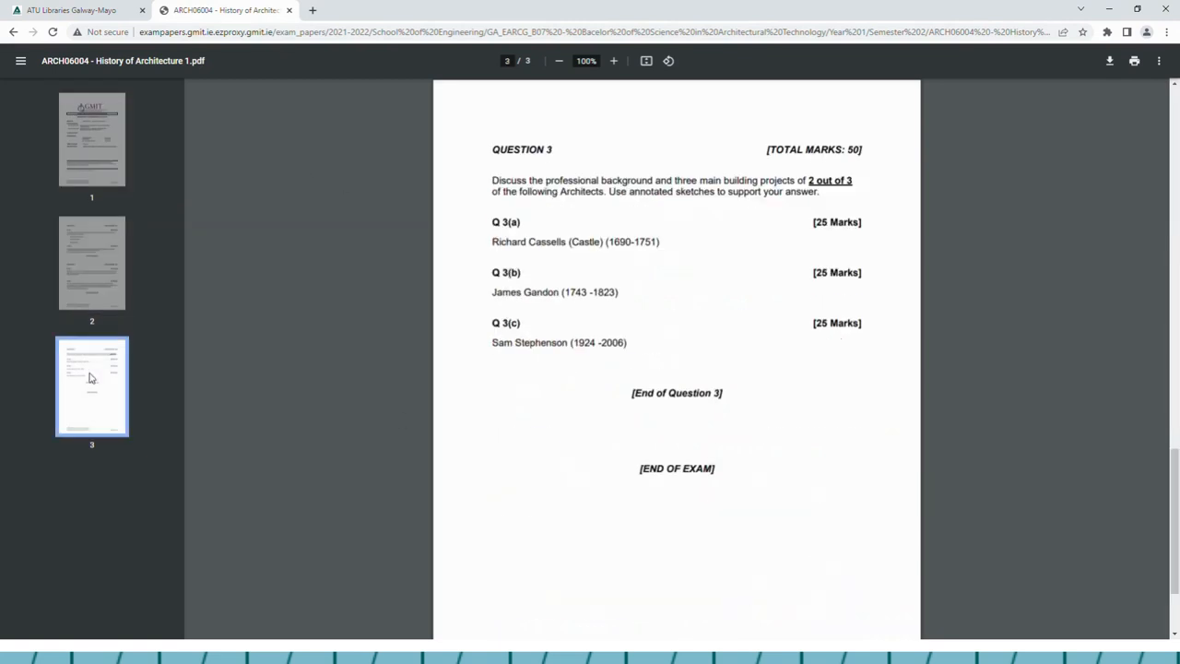
mouse_move(1073, 87)
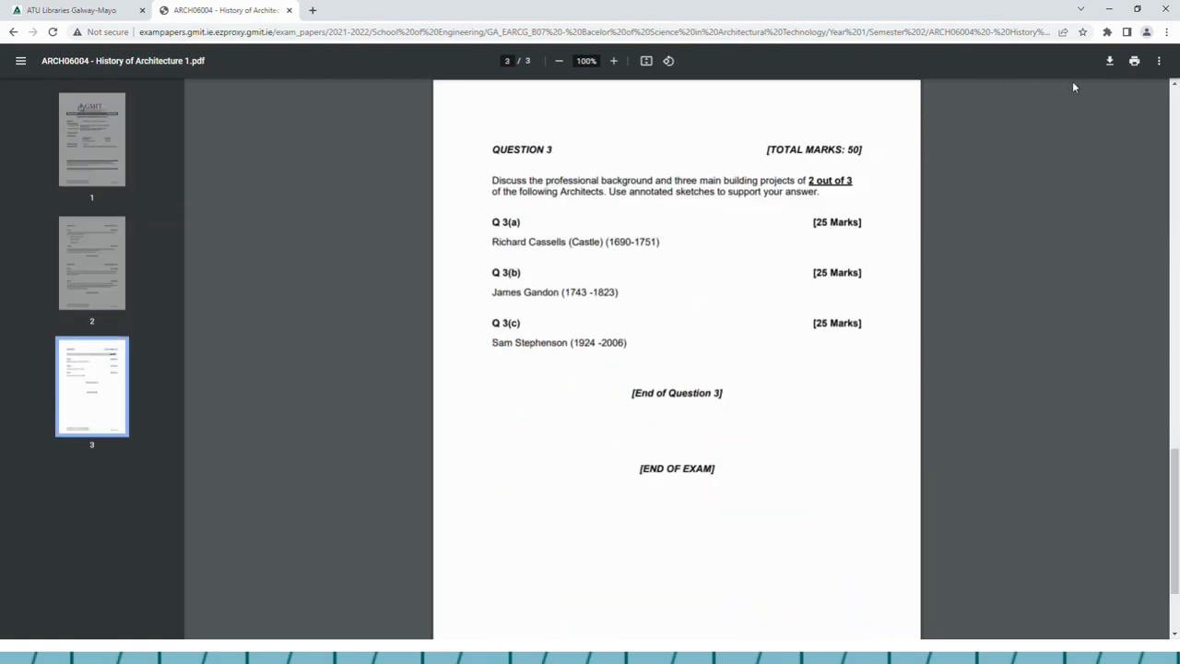
mouse_move(1109, 61)
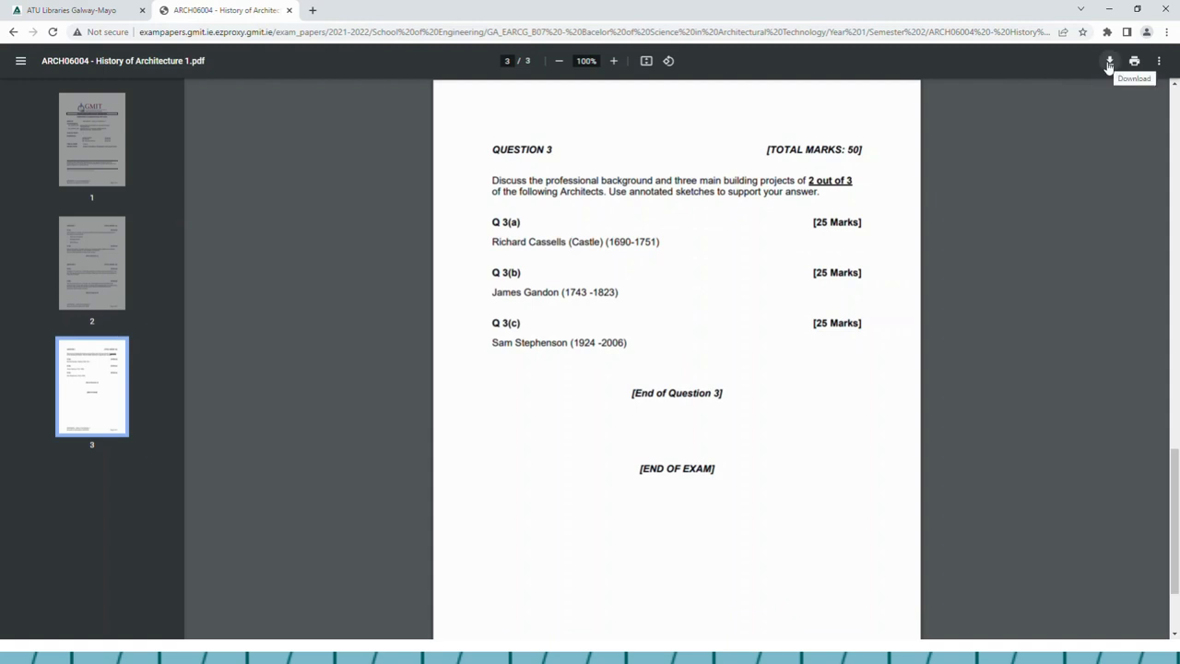
mouse_move(1136, 74)
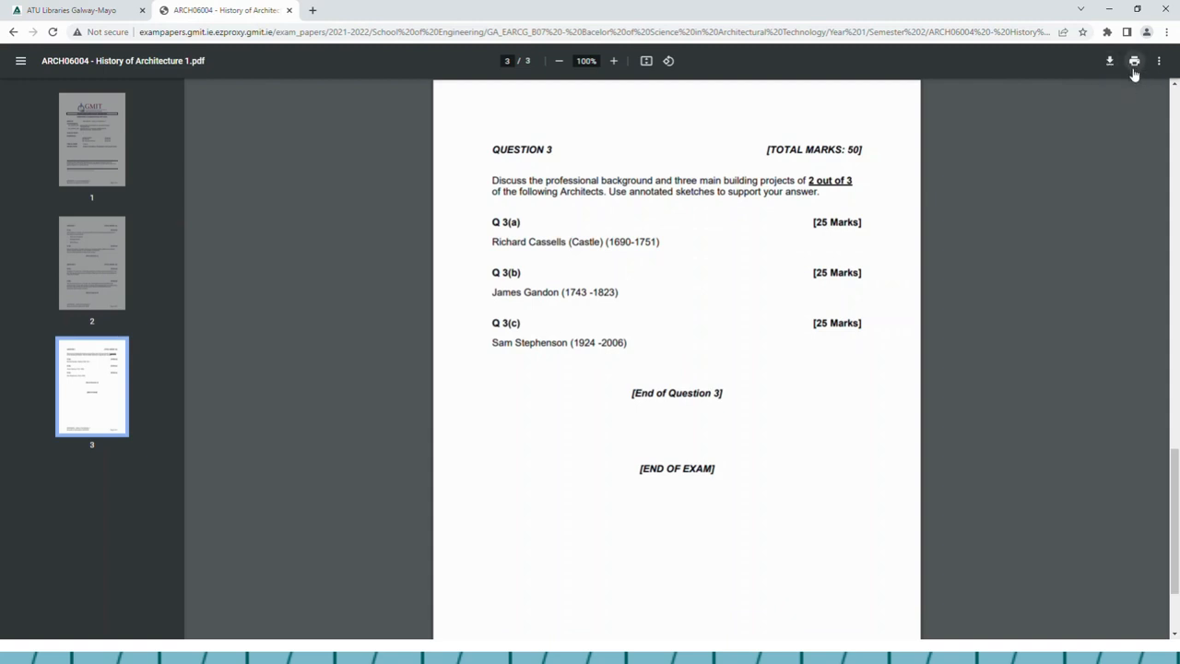
mouse_move(1136, 60)
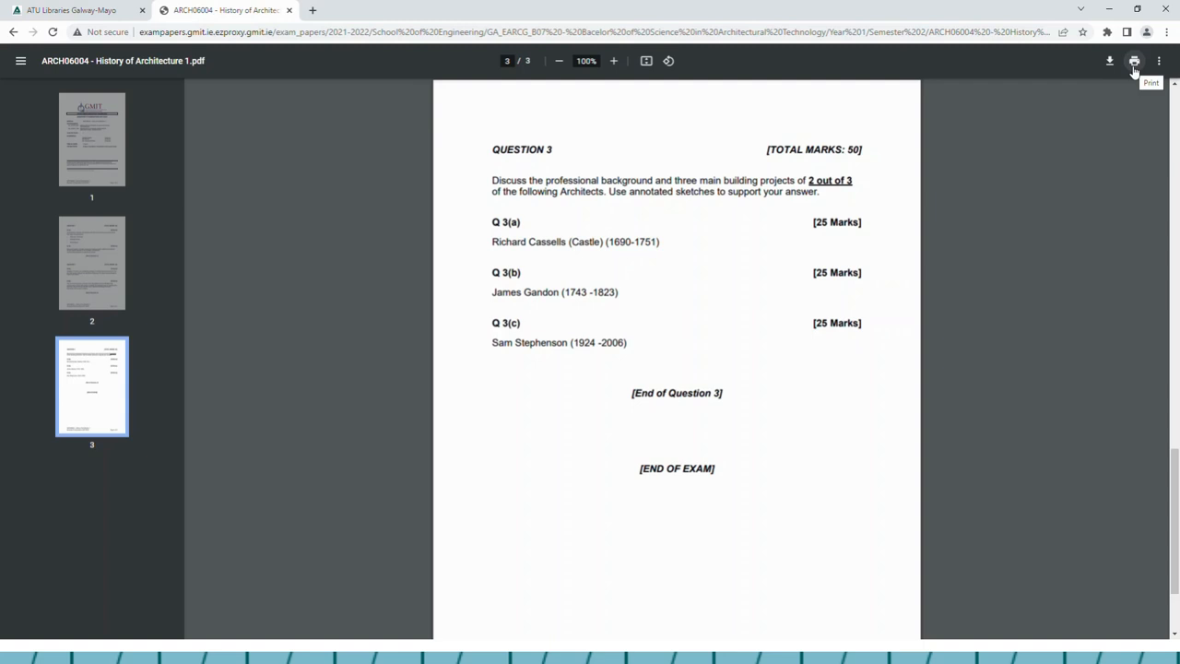
mouse_move(1091, 190)
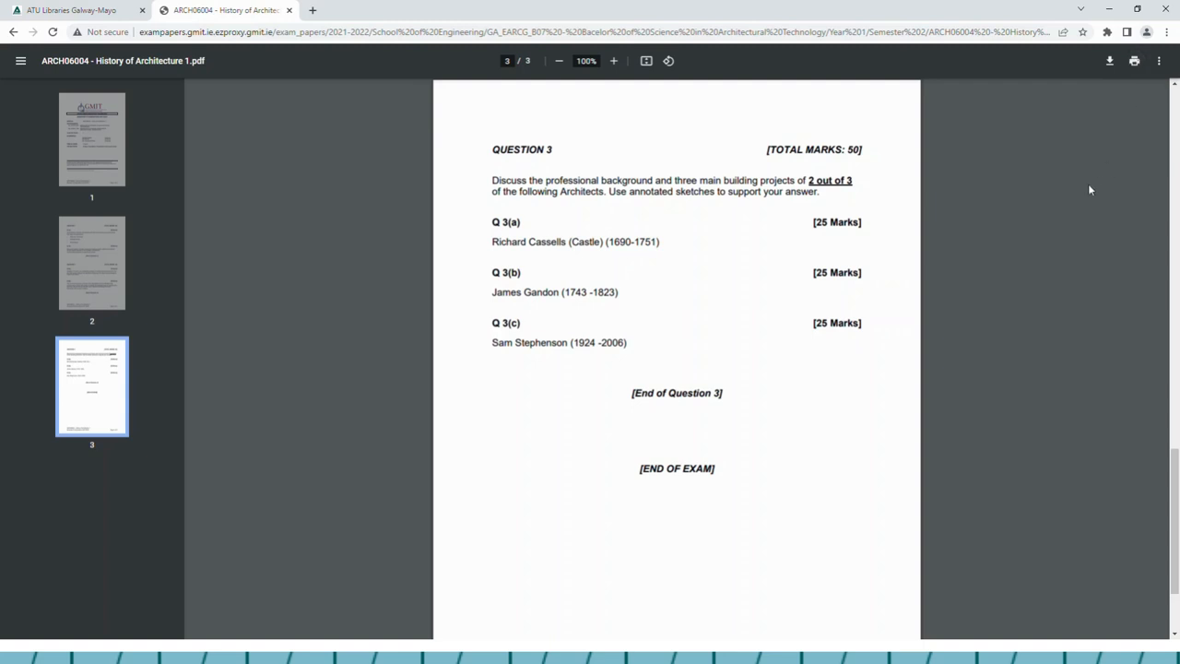
Return to the Exam Papers tab and place the cursor in the Search exam papers box.
left_click(12, 32)
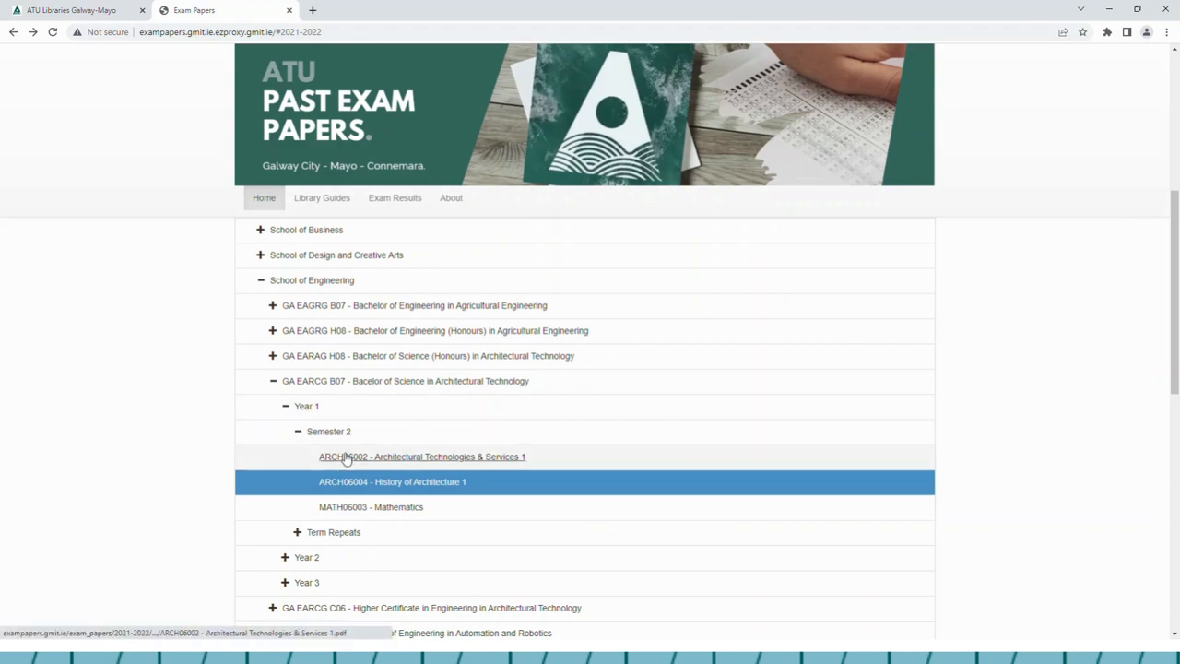
scroll("up", 3)
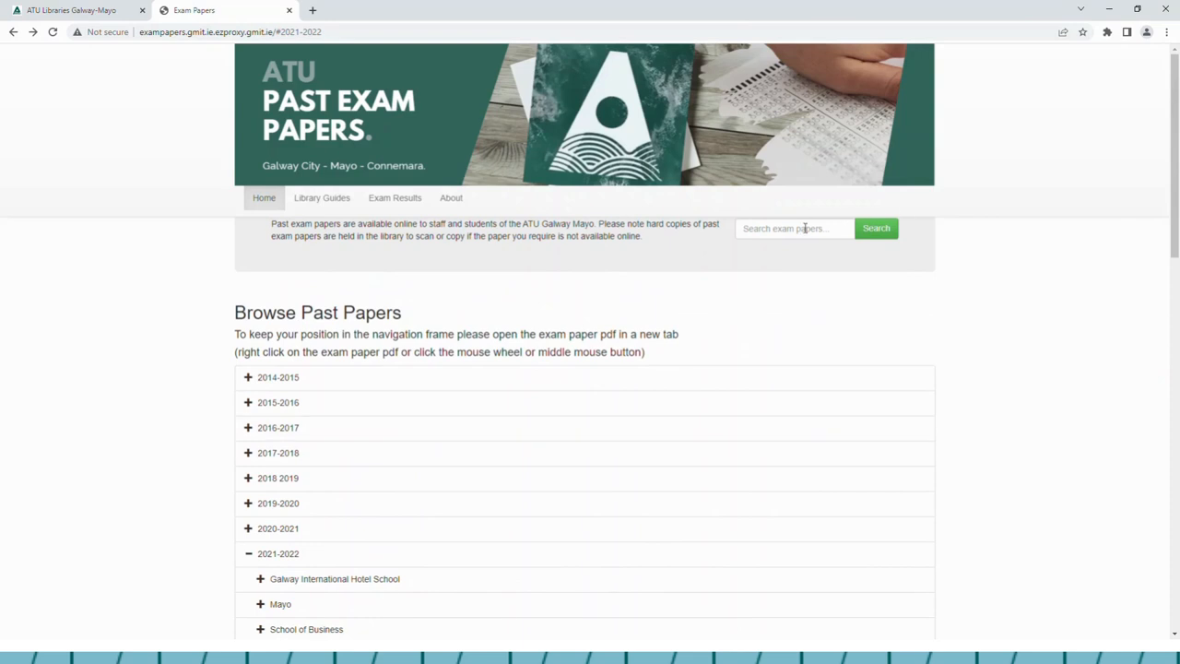
scroll("down", 3)
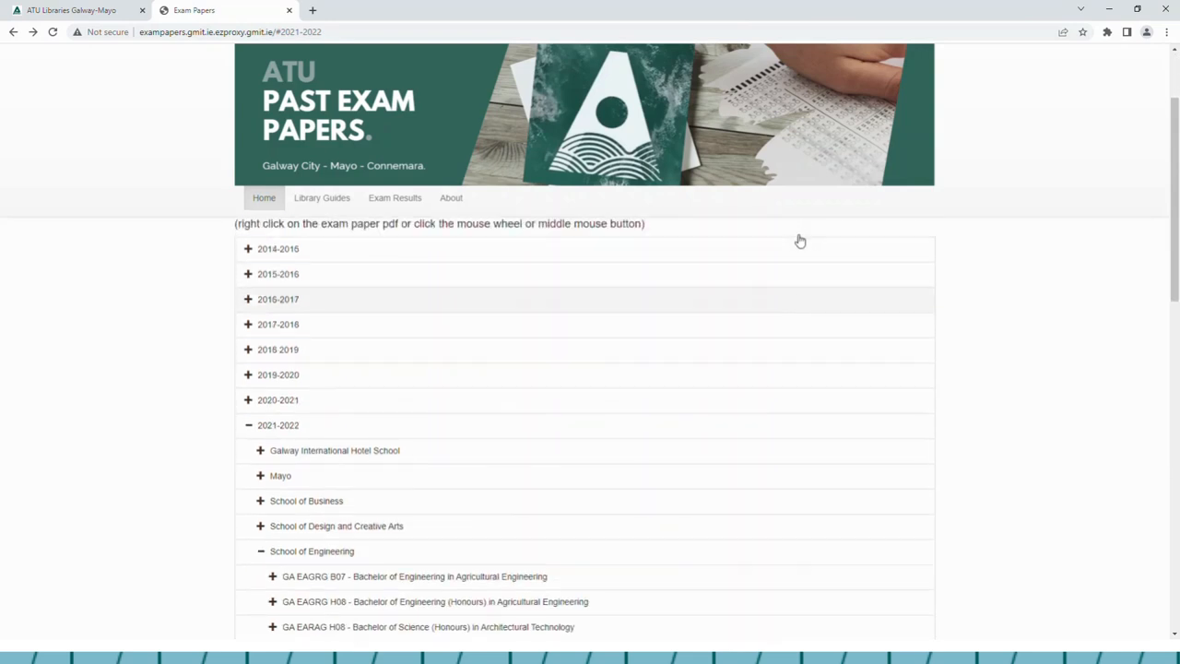
left_click(247, 424)
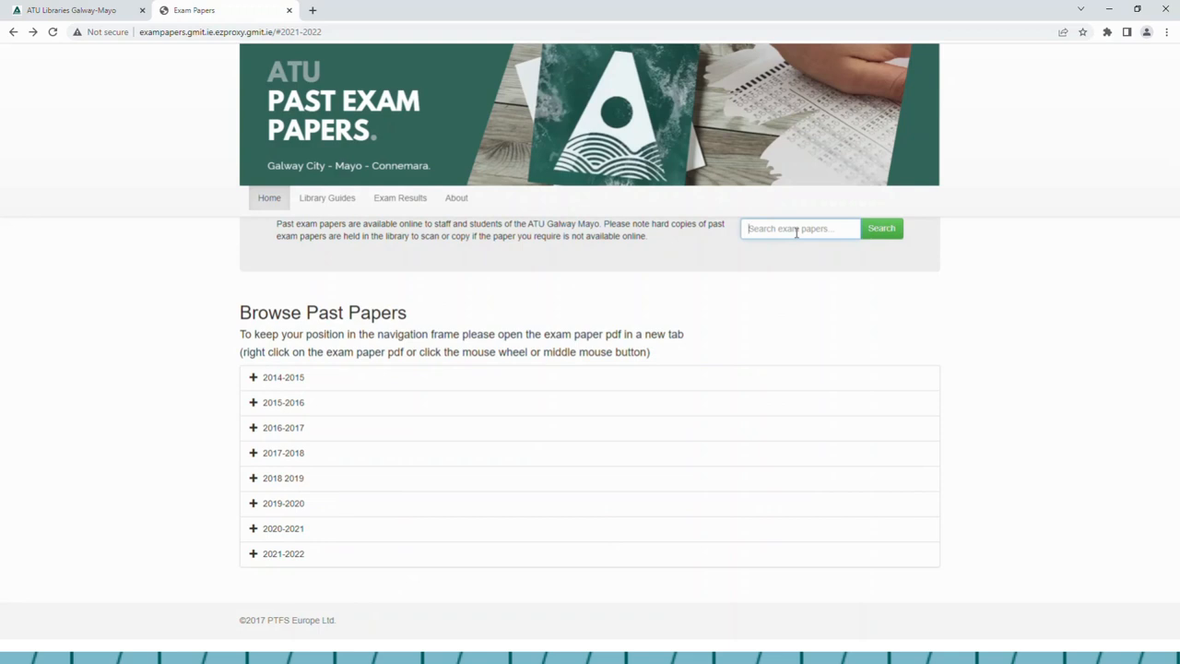
Search the papers for 'architecture' and highlight the matches-found message.
type("architec")
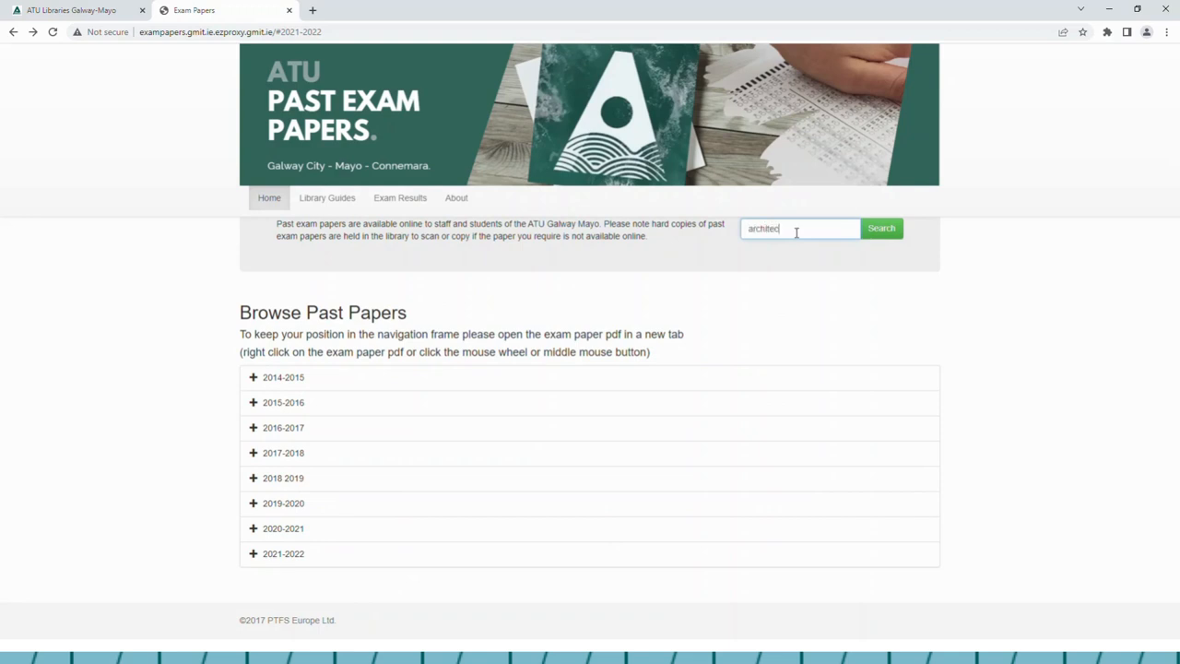
left_click(882, 228)
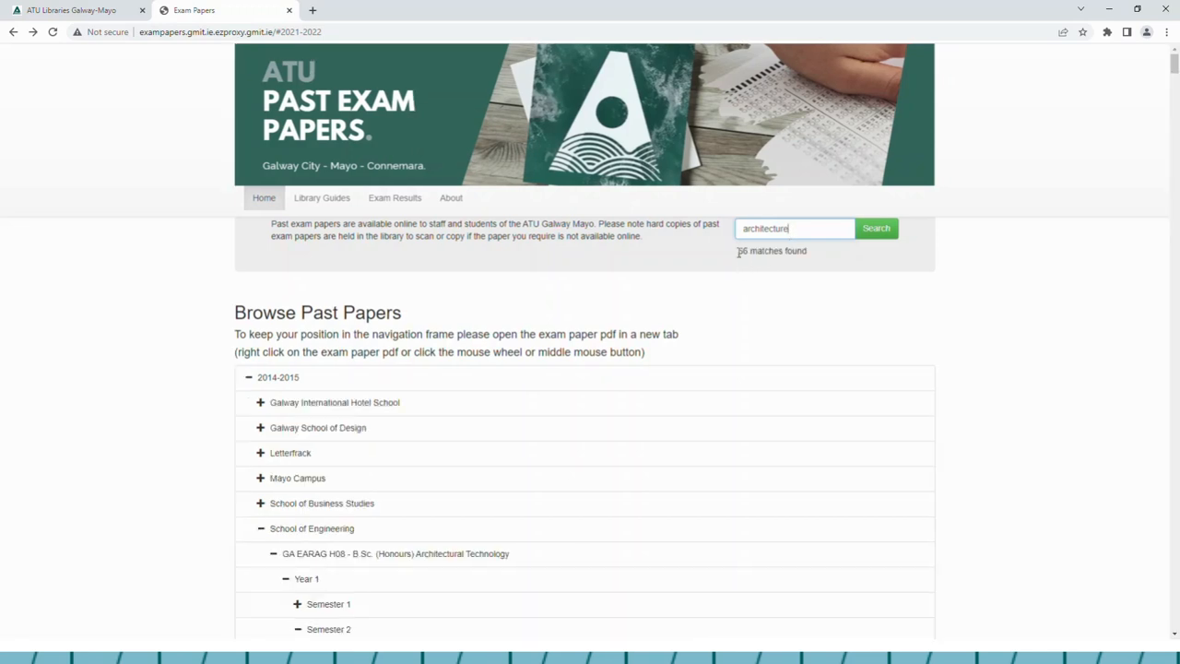
double_click(771, 251)
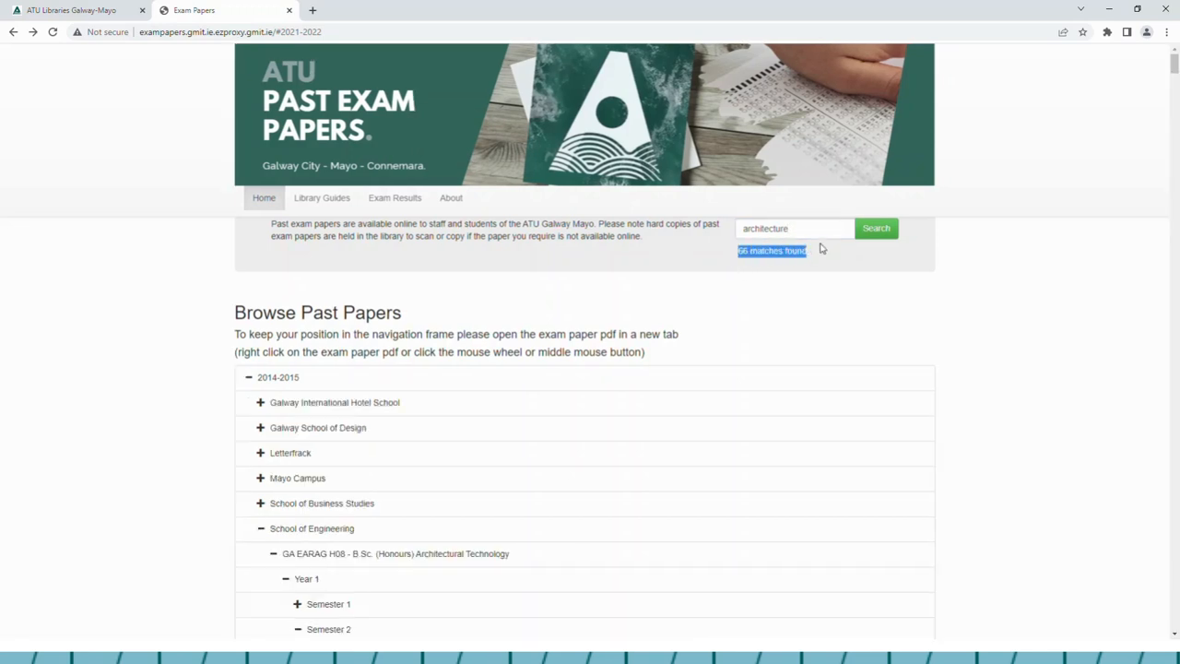
mouse_move(864, 295)
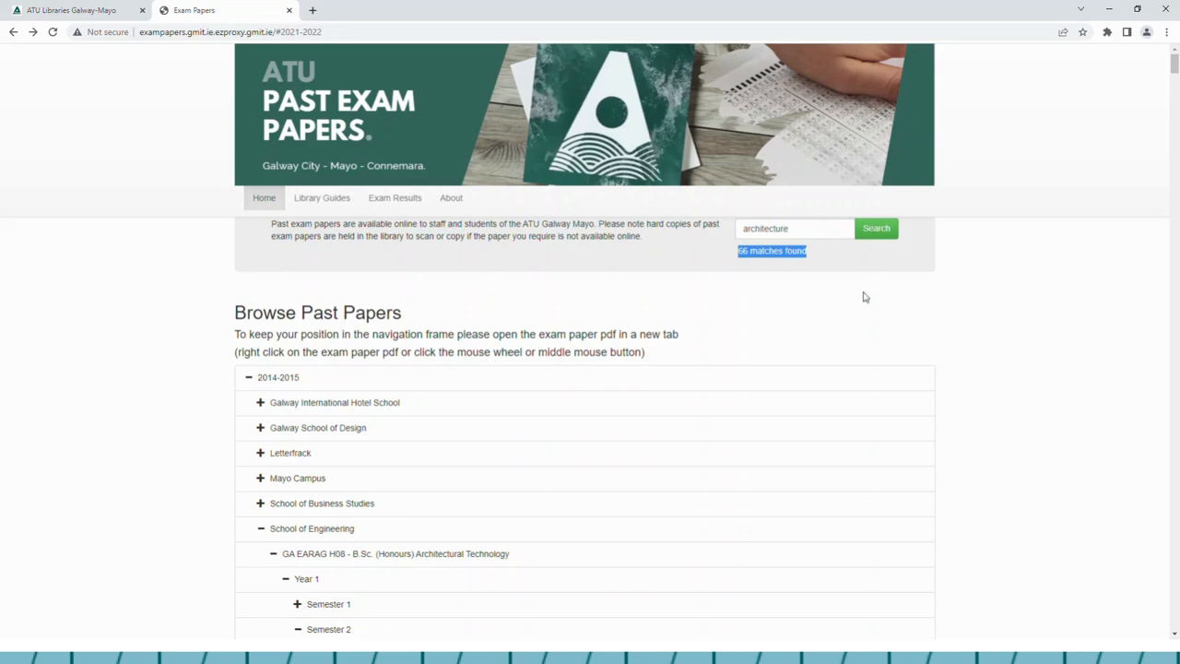
mouse_move(874, 323)
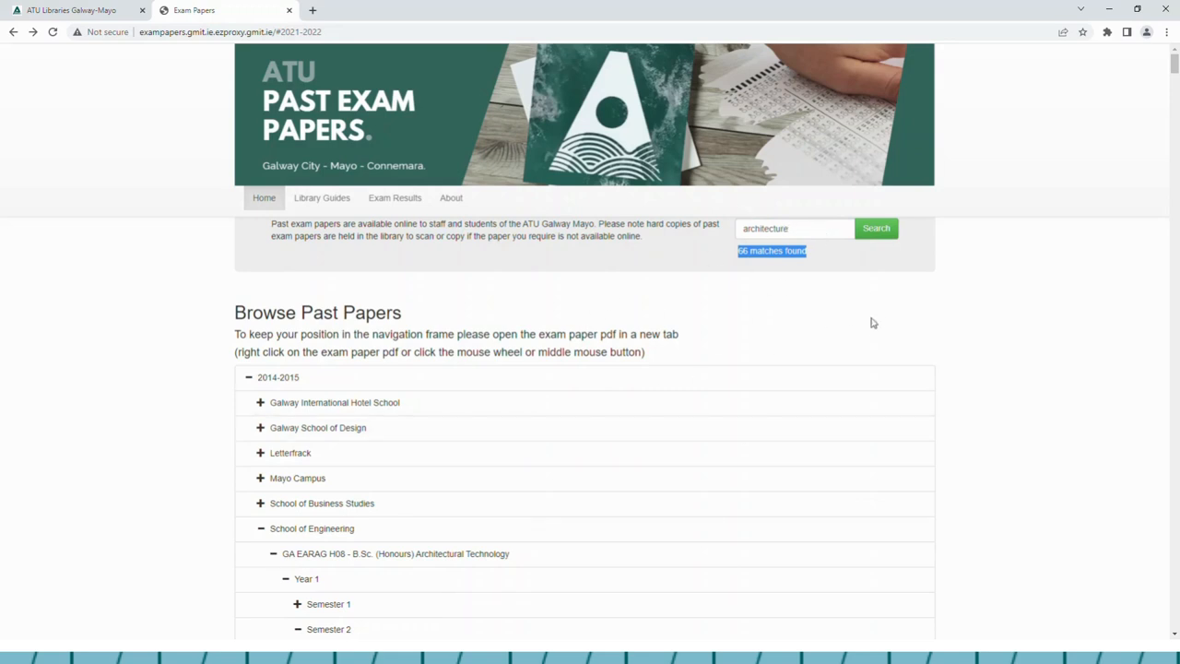
Scroll the highlighted results to Higher Certificate Year 1 Semester 2 and open the 2015 History of Architecture 1 paper.
scroll("down", 3)
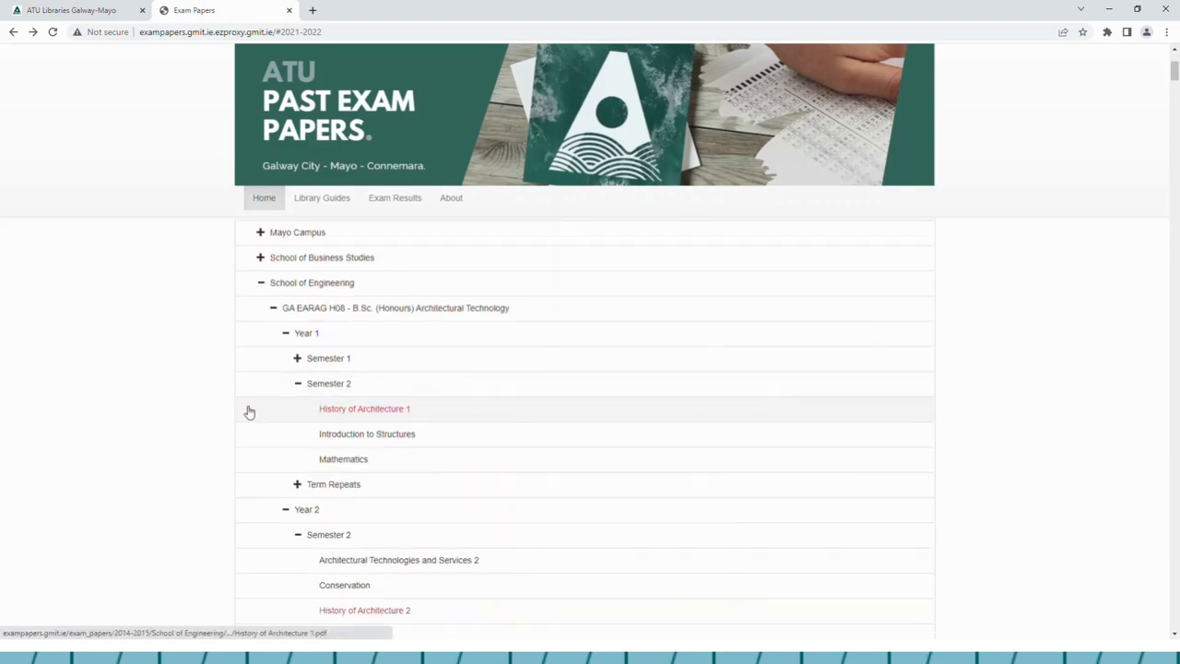
scroll("down", 3)
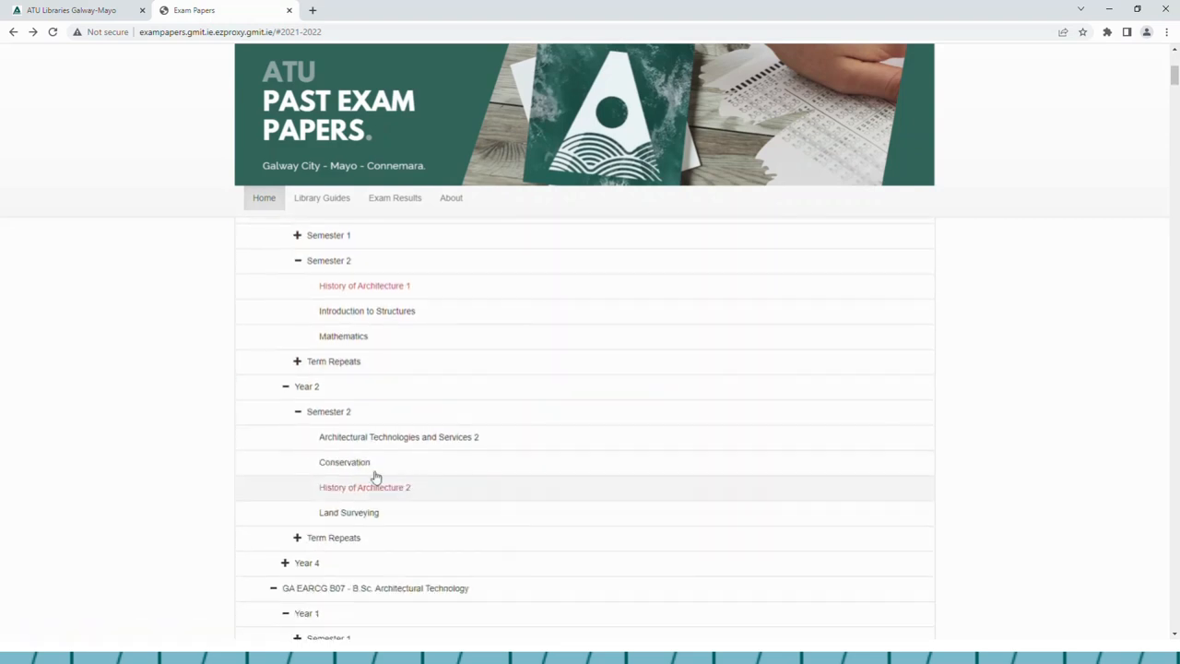
mouse_move(365, 284)
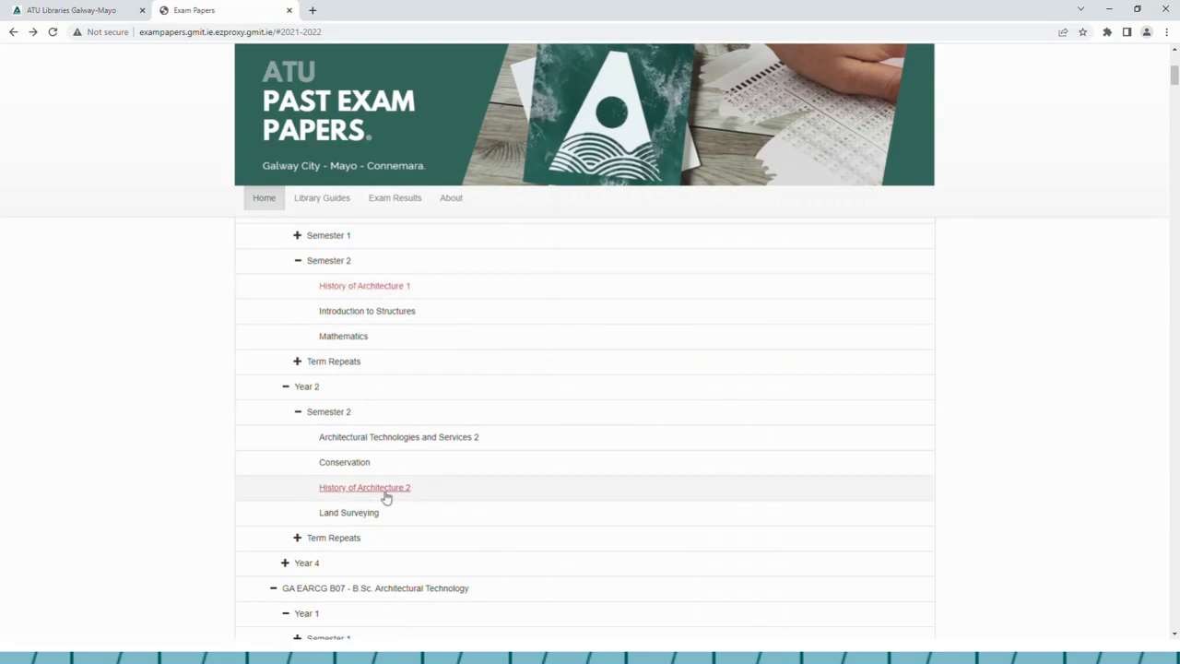
scroll("down", 3)
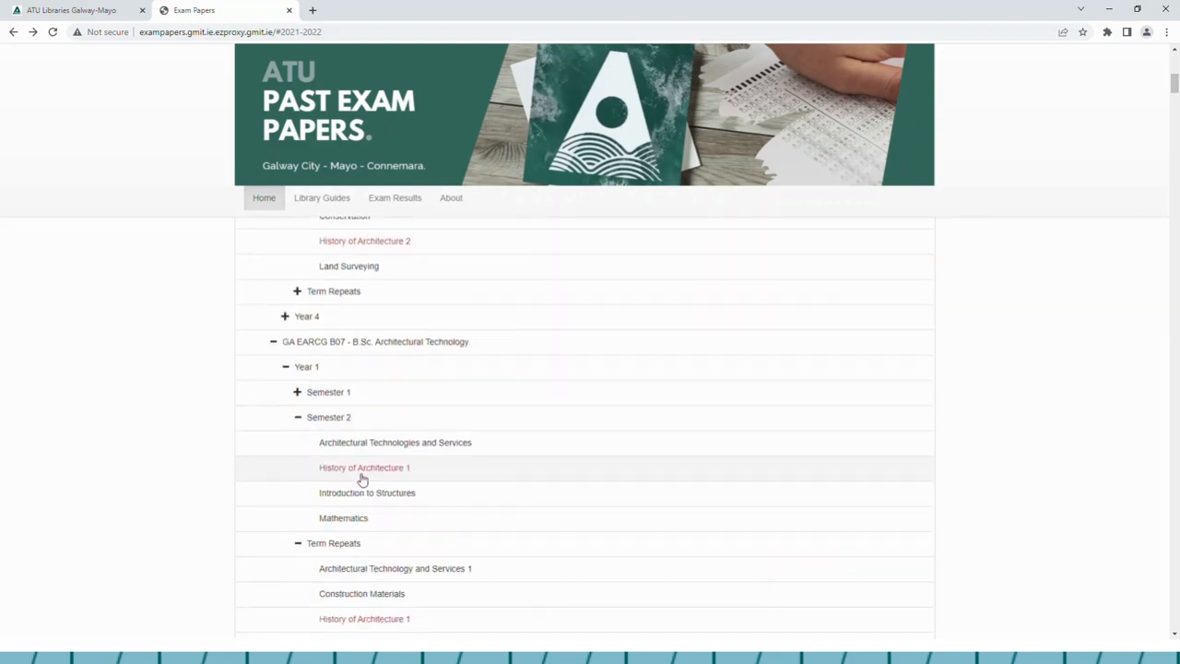
scroll("down", 3)
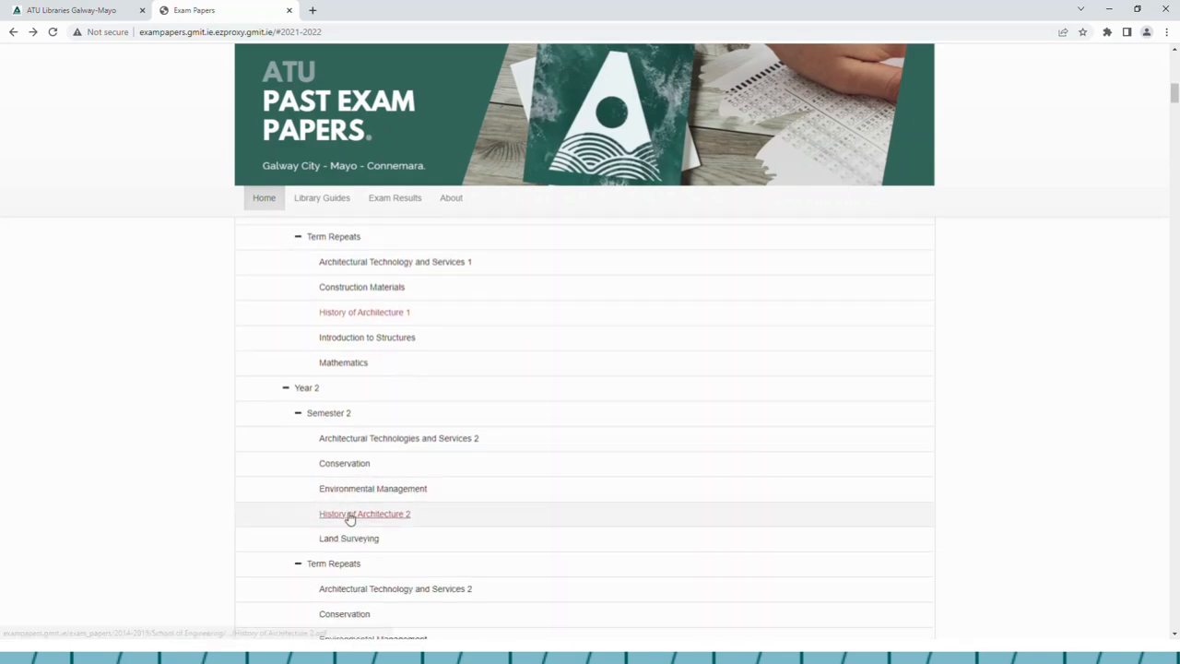
scroll("down", 3)
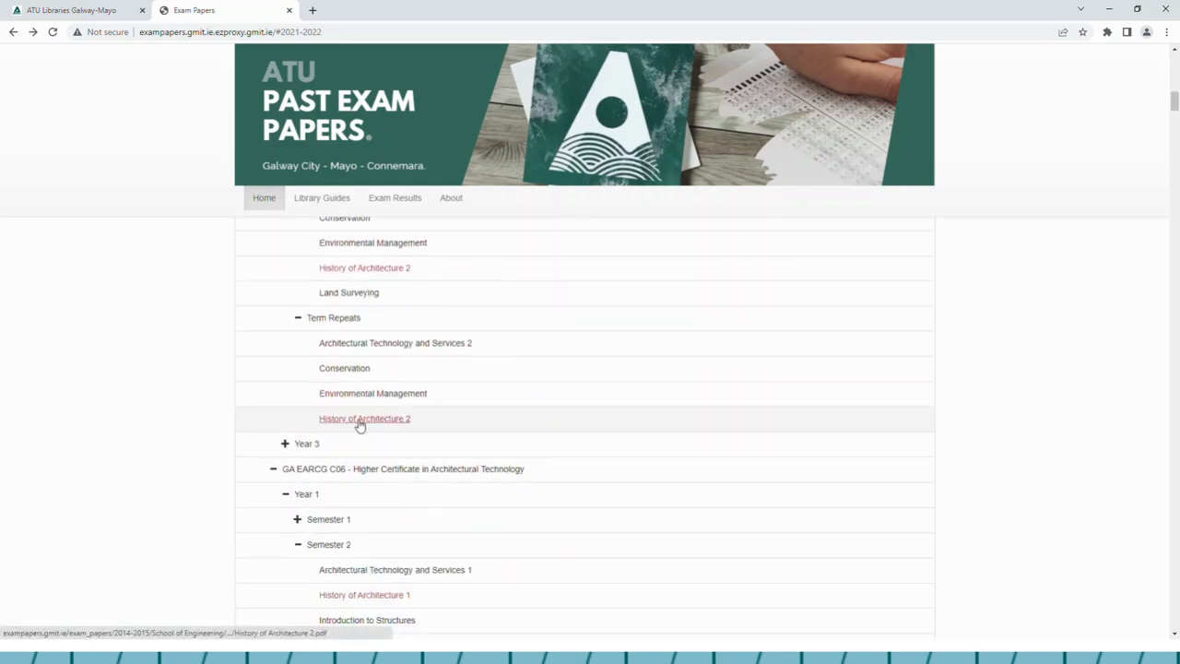
scroll("down", 3)
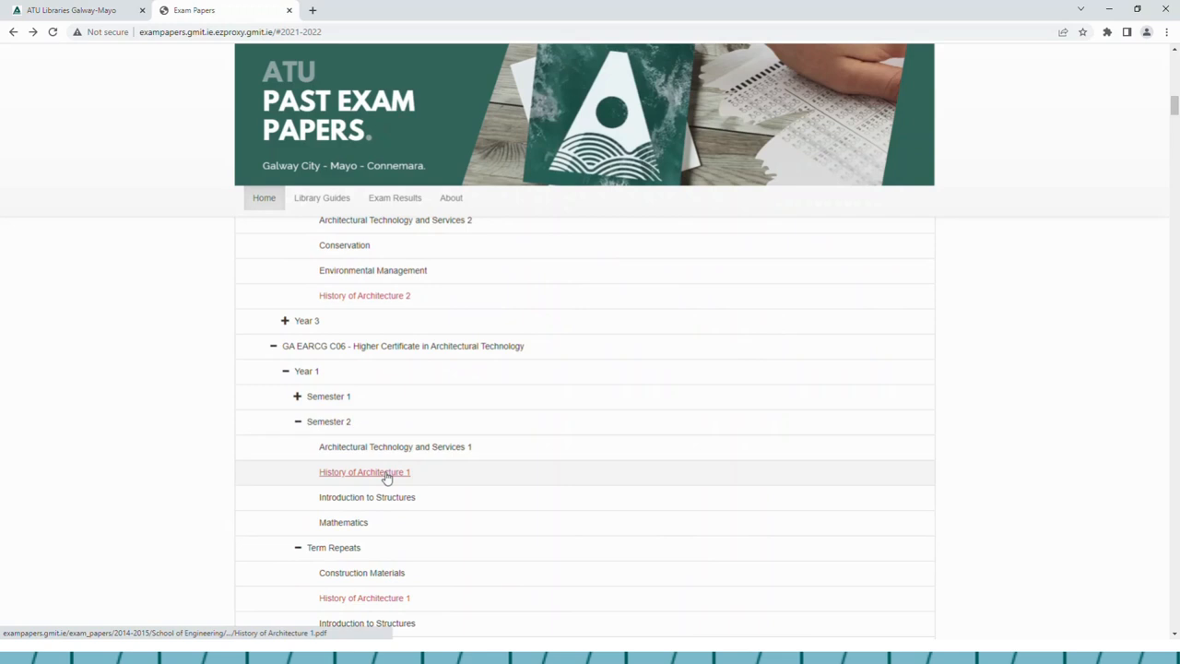
left_click(365, 472)
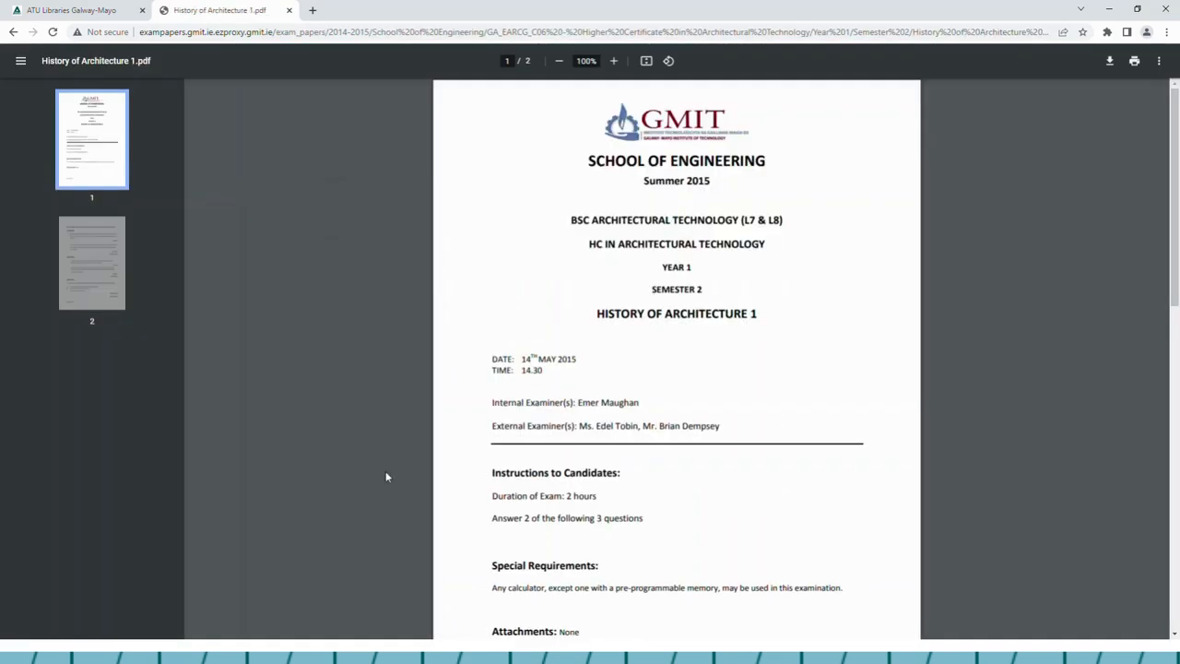